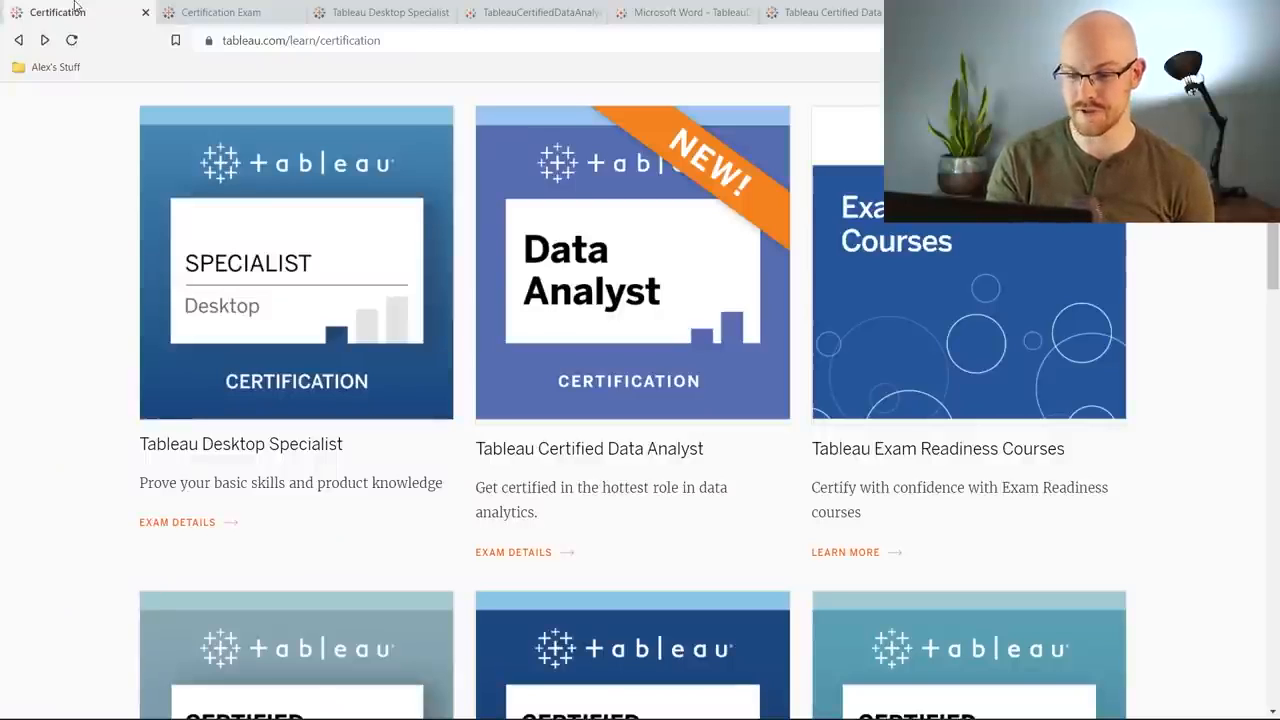
mouse_move(374, 252)
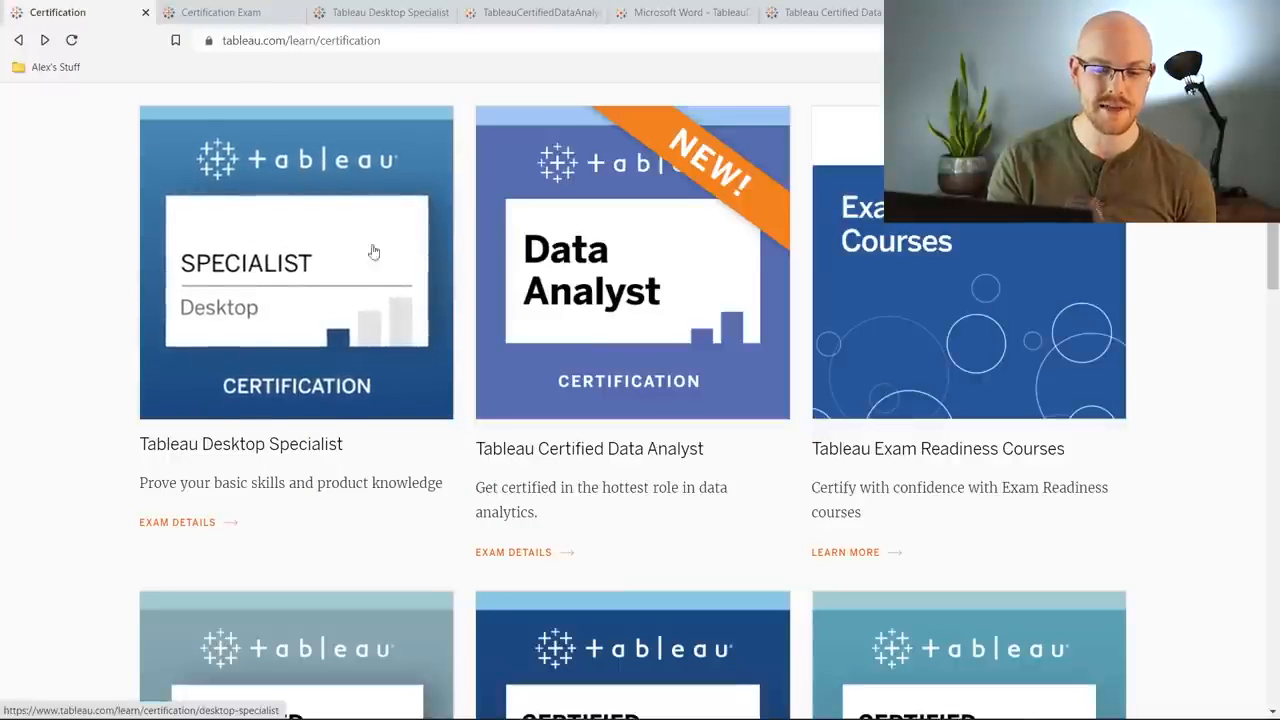
mouse_move(52, 342)
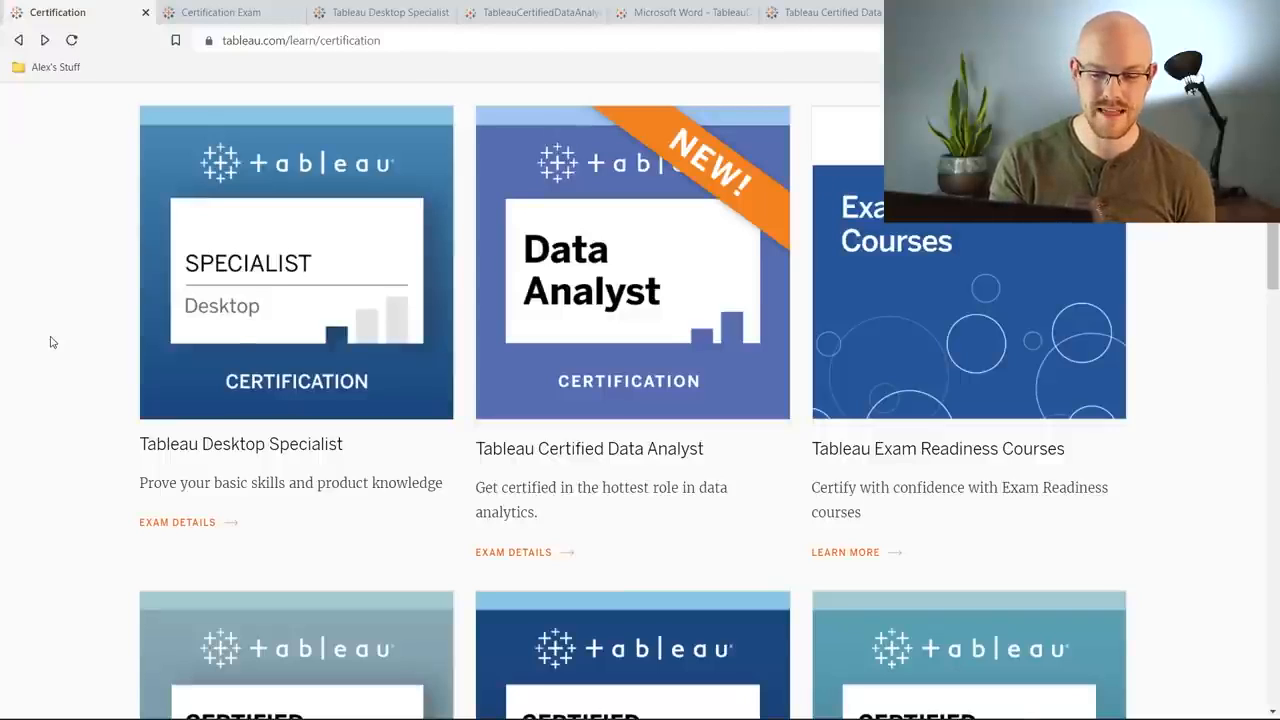
mouse_move(664, 264)
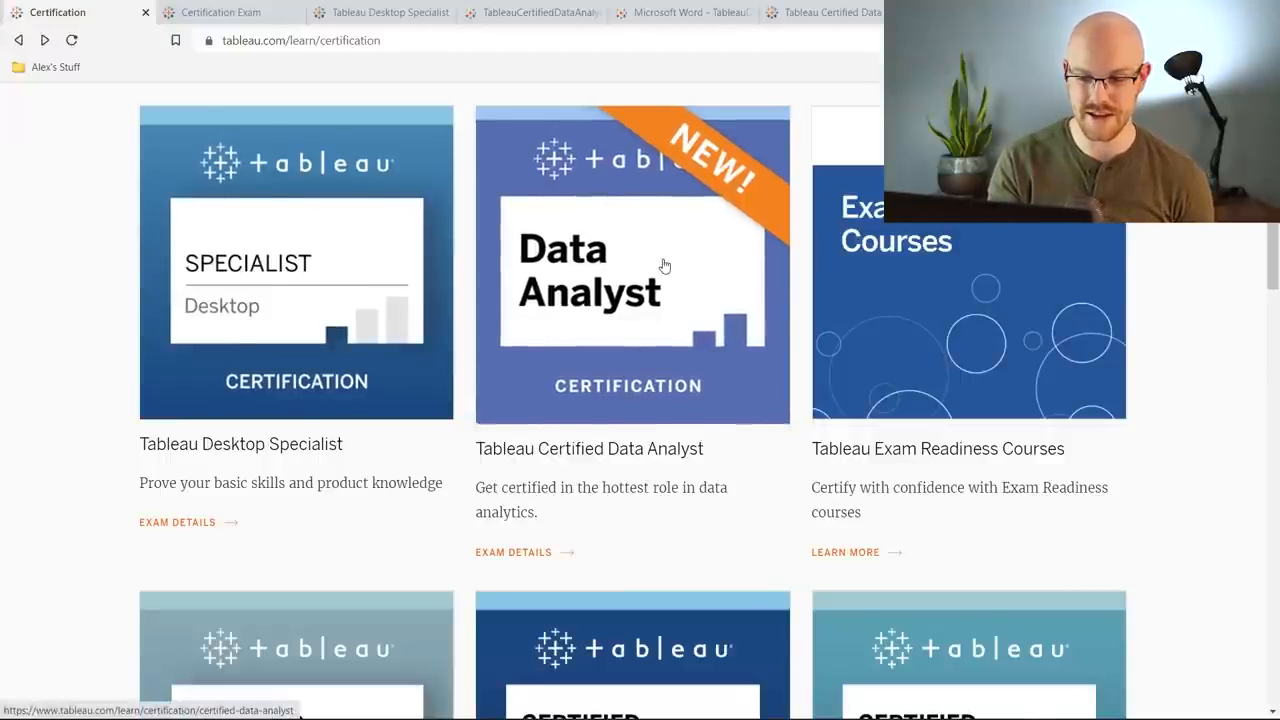
Scroll through the certification cards for Desktop Specialist, Data Analyst and Exam Readiness Courses
scroll("down", 3)
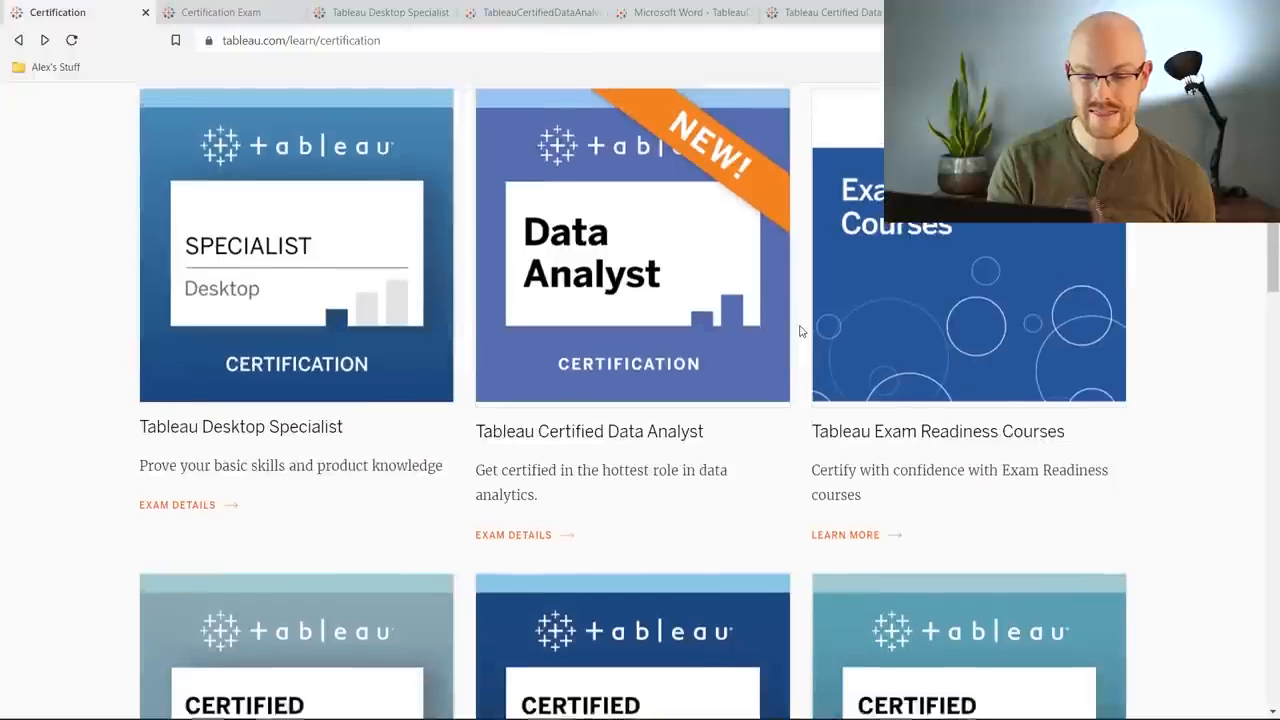
scroll("down", 3)
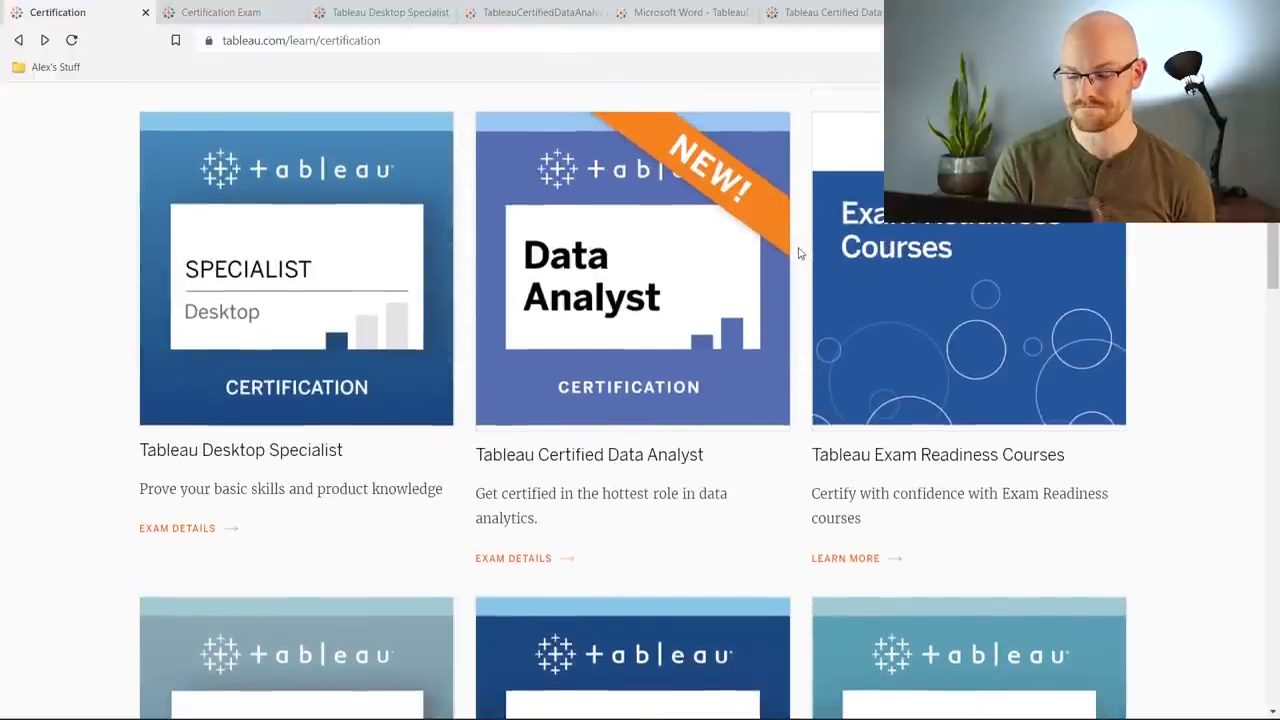
mouse_move(588, 328)
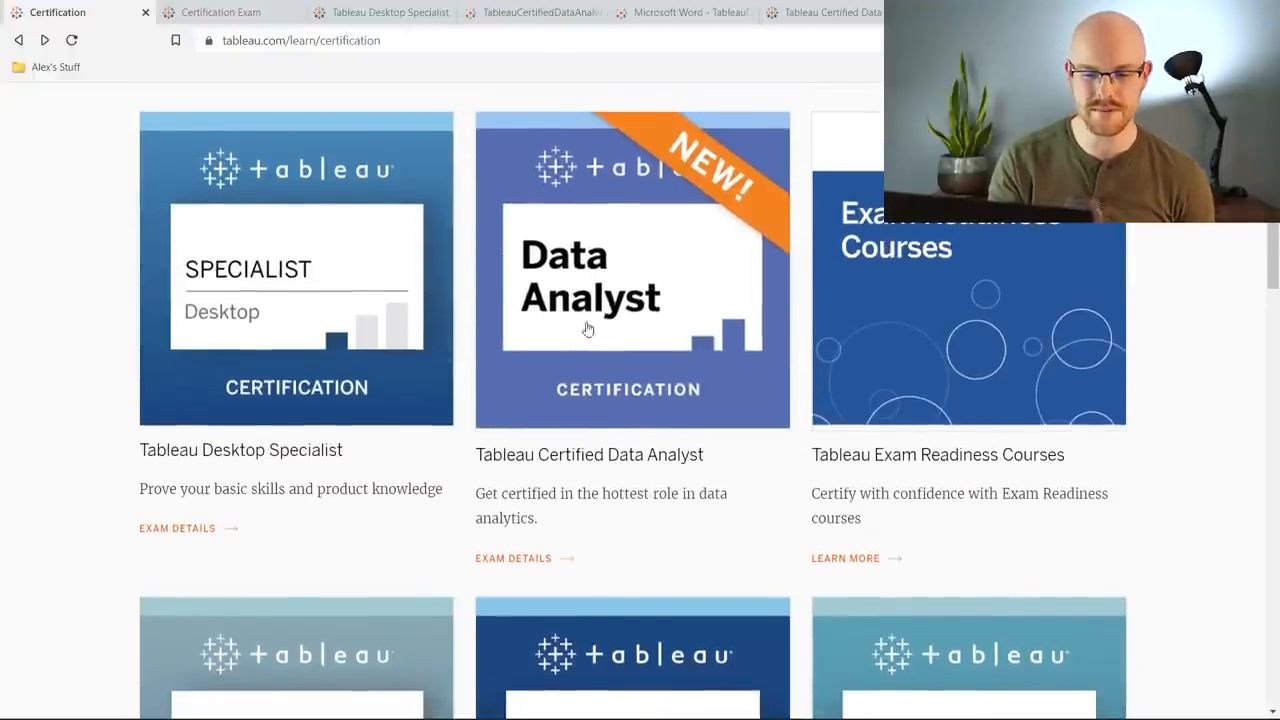
mouse_move(610, 310)
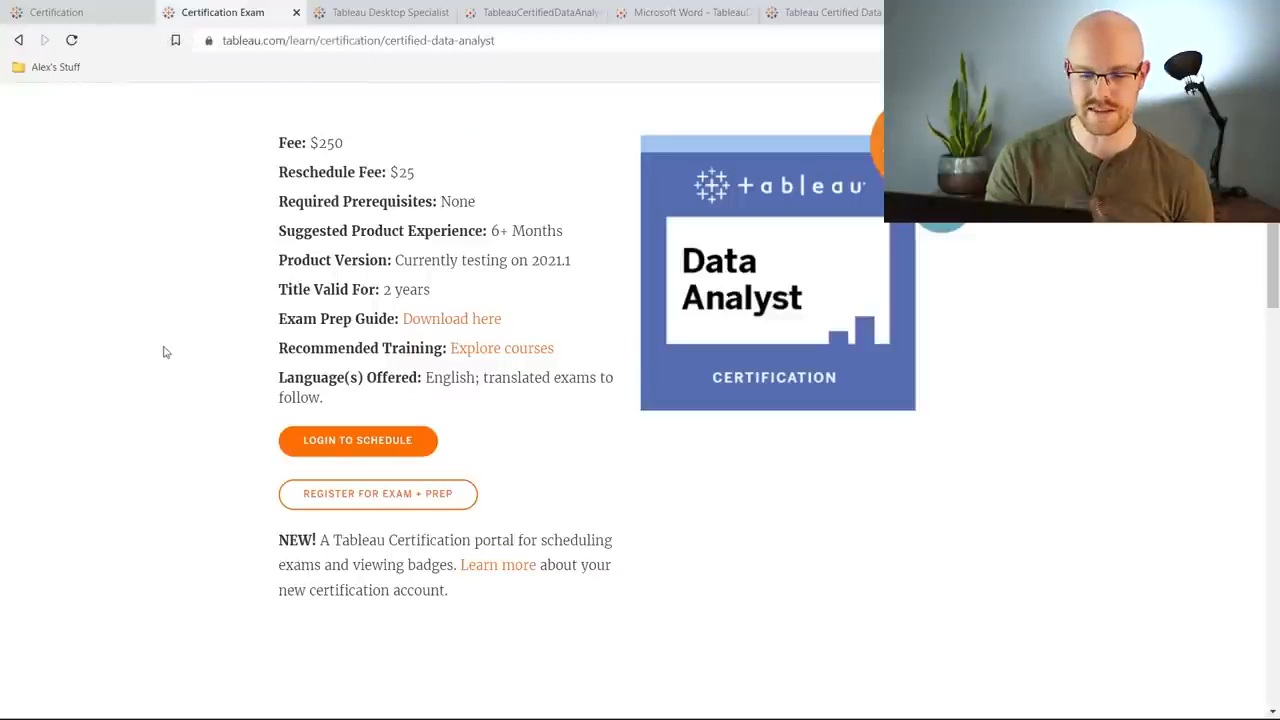
mouse_move(184, 288)
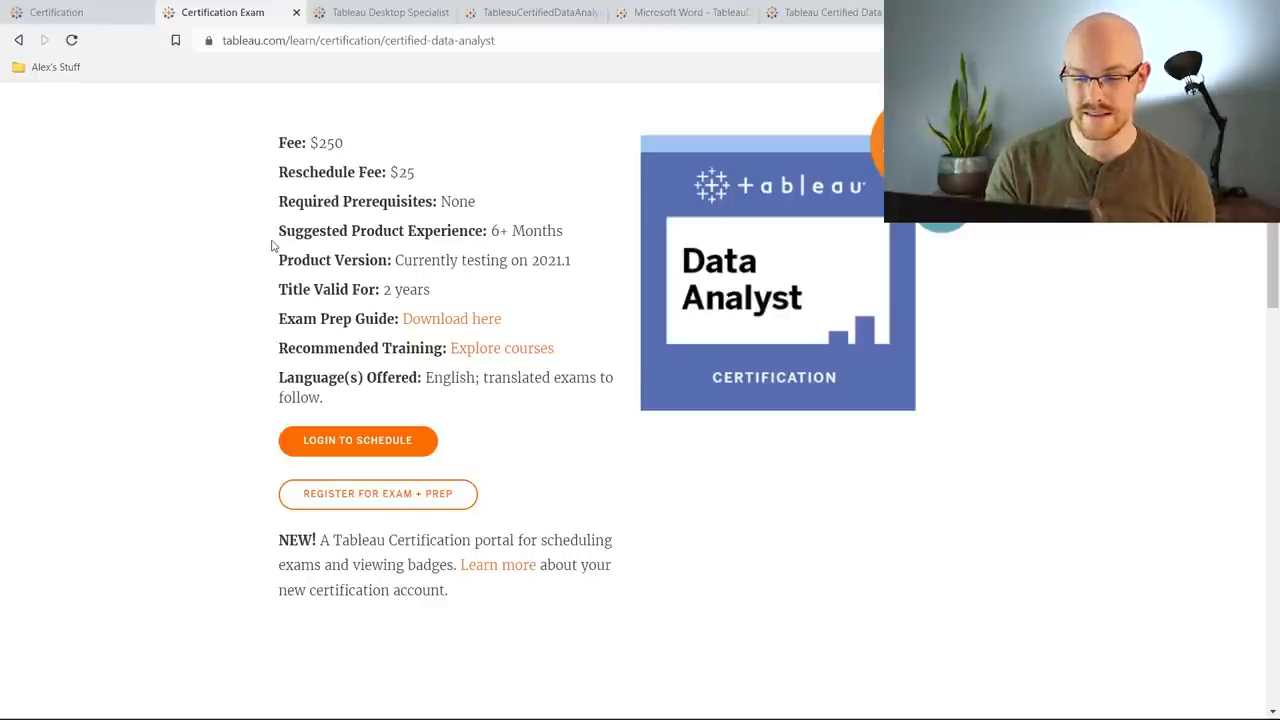
left_click_drag(280, 232, 564, 232)
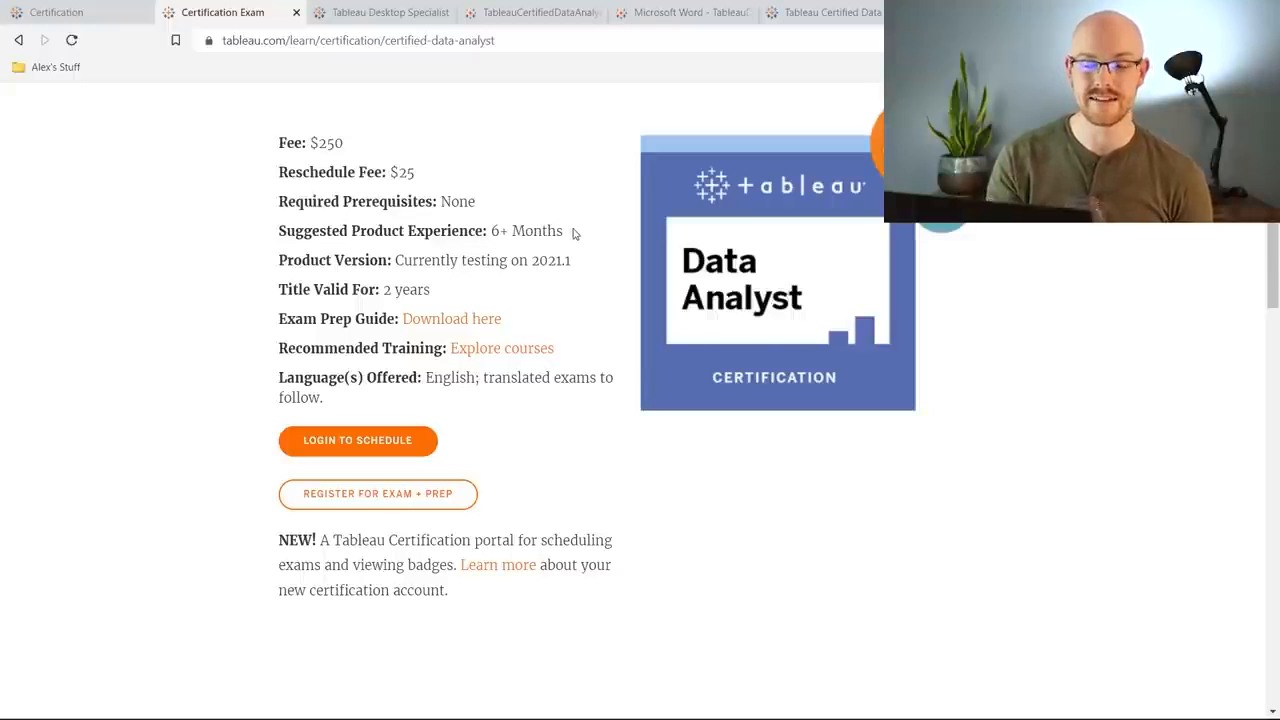
Show the Desktop Specialist exam page and highlight its 'Title Valid For: No Expiration' line
left_click(380, 12)
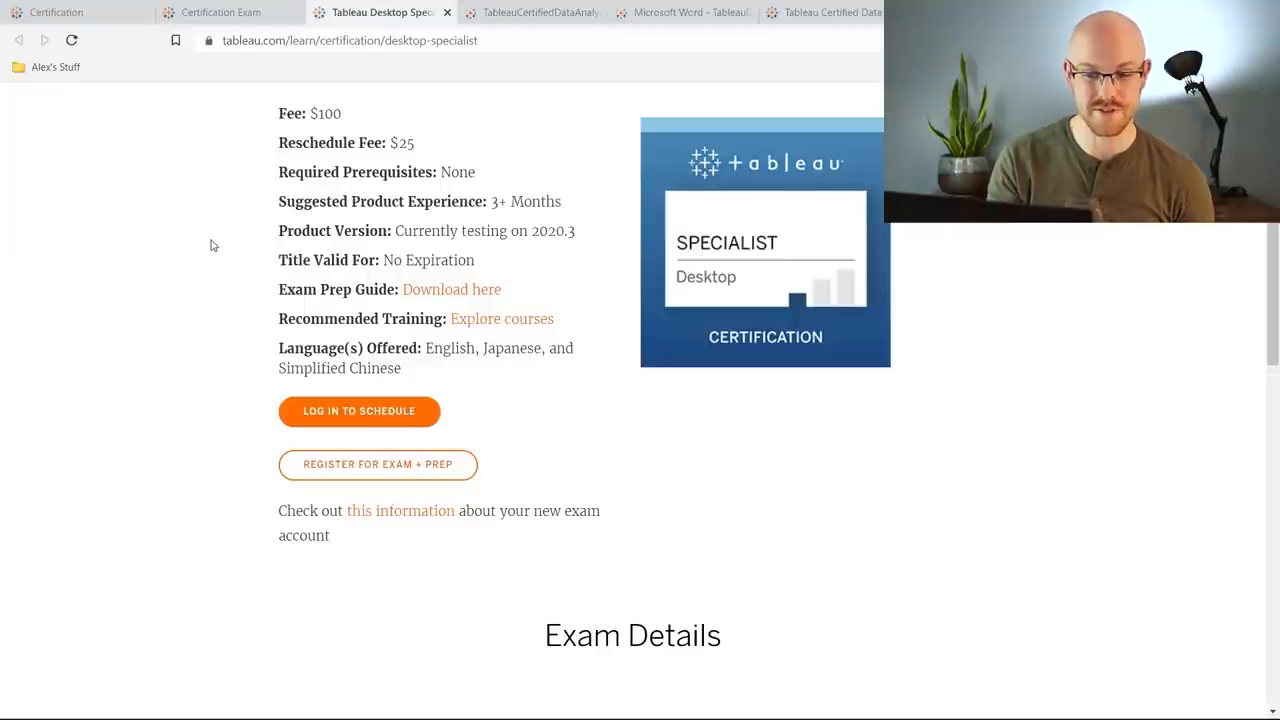
mouse_move(528, 196)
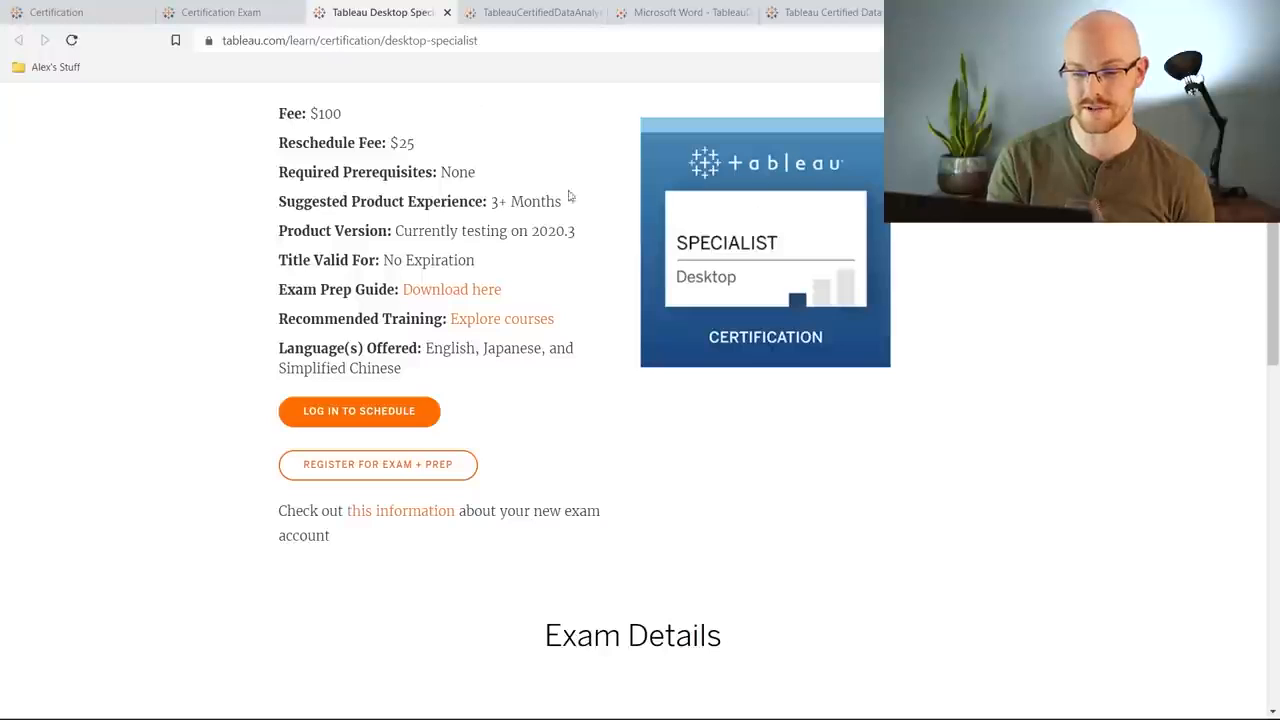
mouse_move(590, 236)
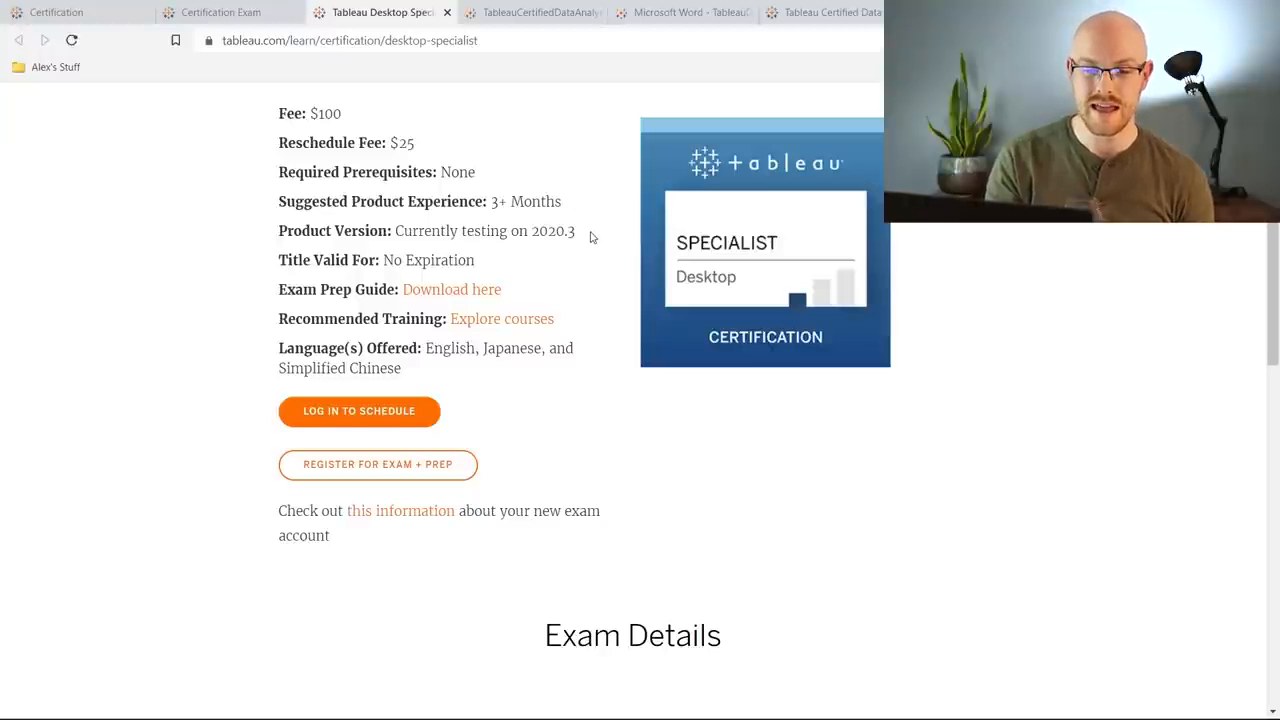
left_click_drag(290, 260, 476, 260)
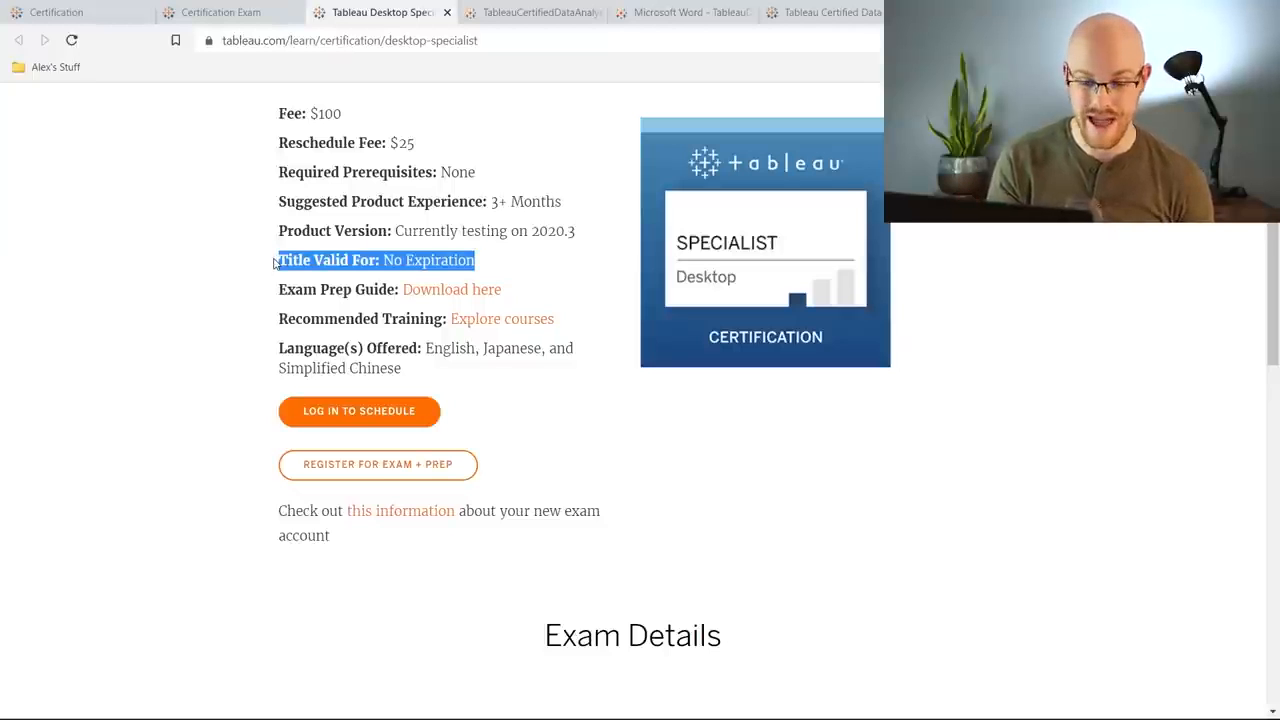
left_click(220, 12)
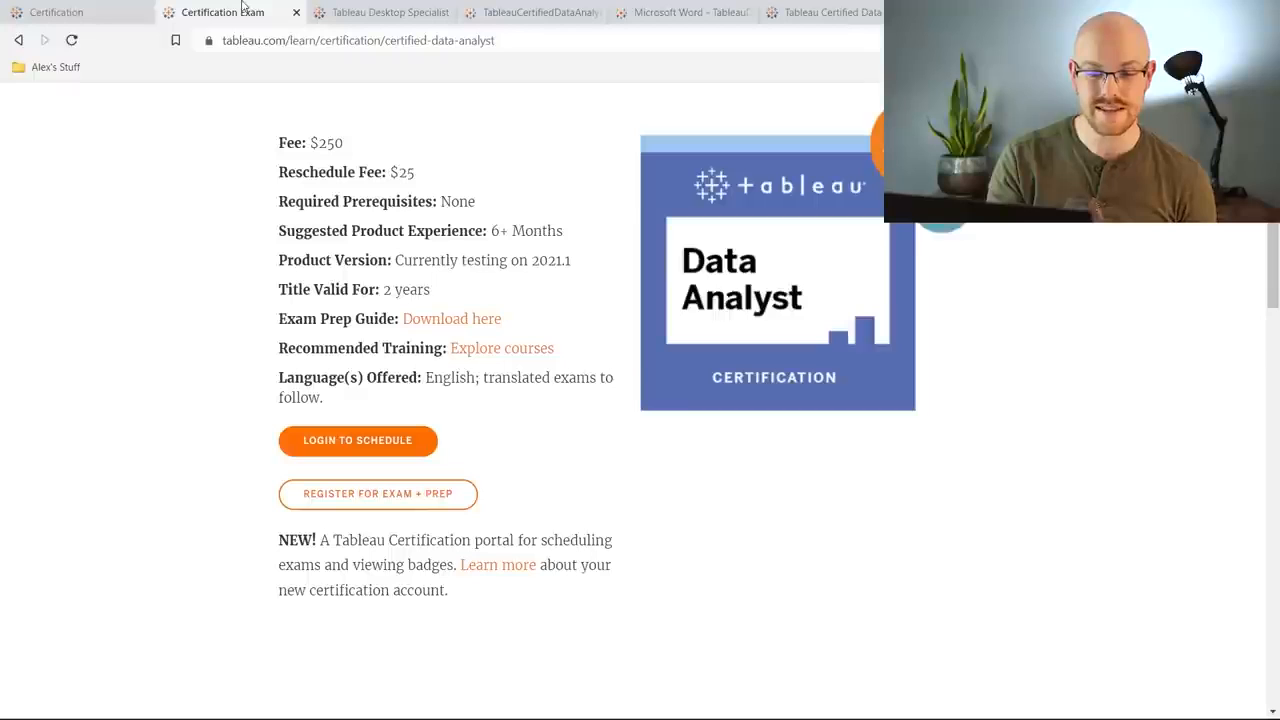
double_click(408, 288)
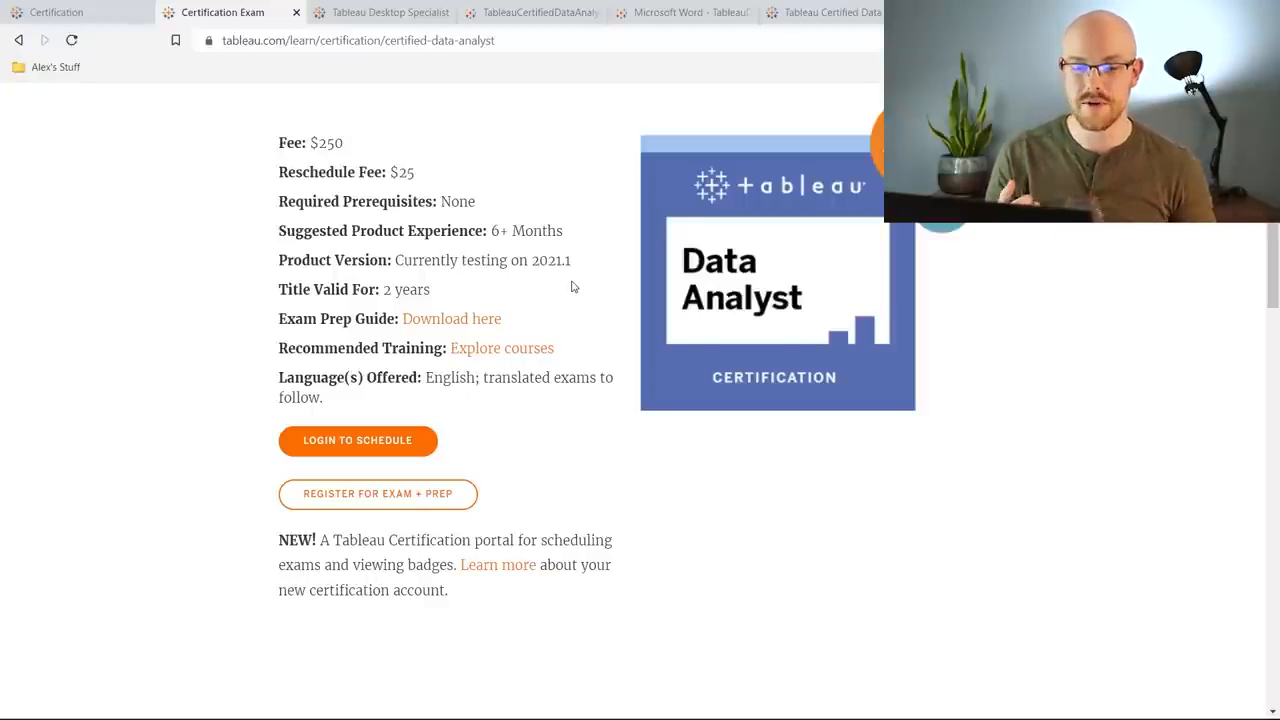
left_click(380, 12)
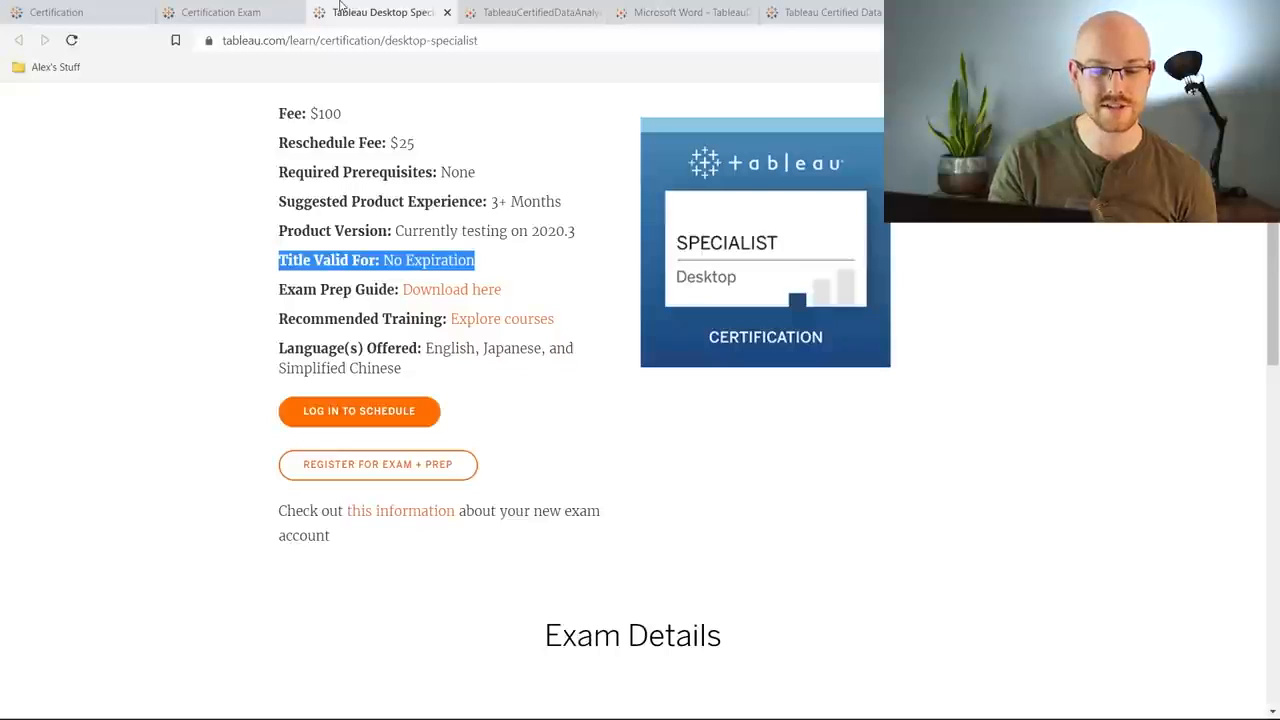
left_click(588, 278)
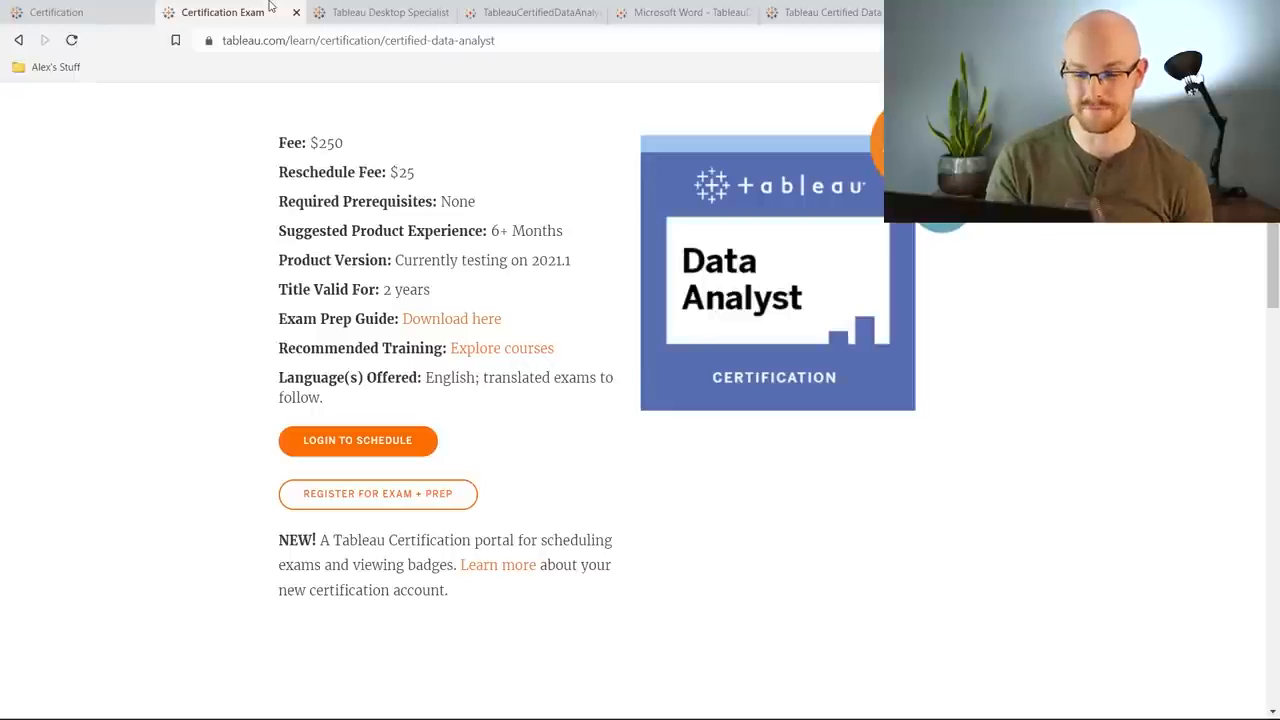
mouse_move(228, 278)
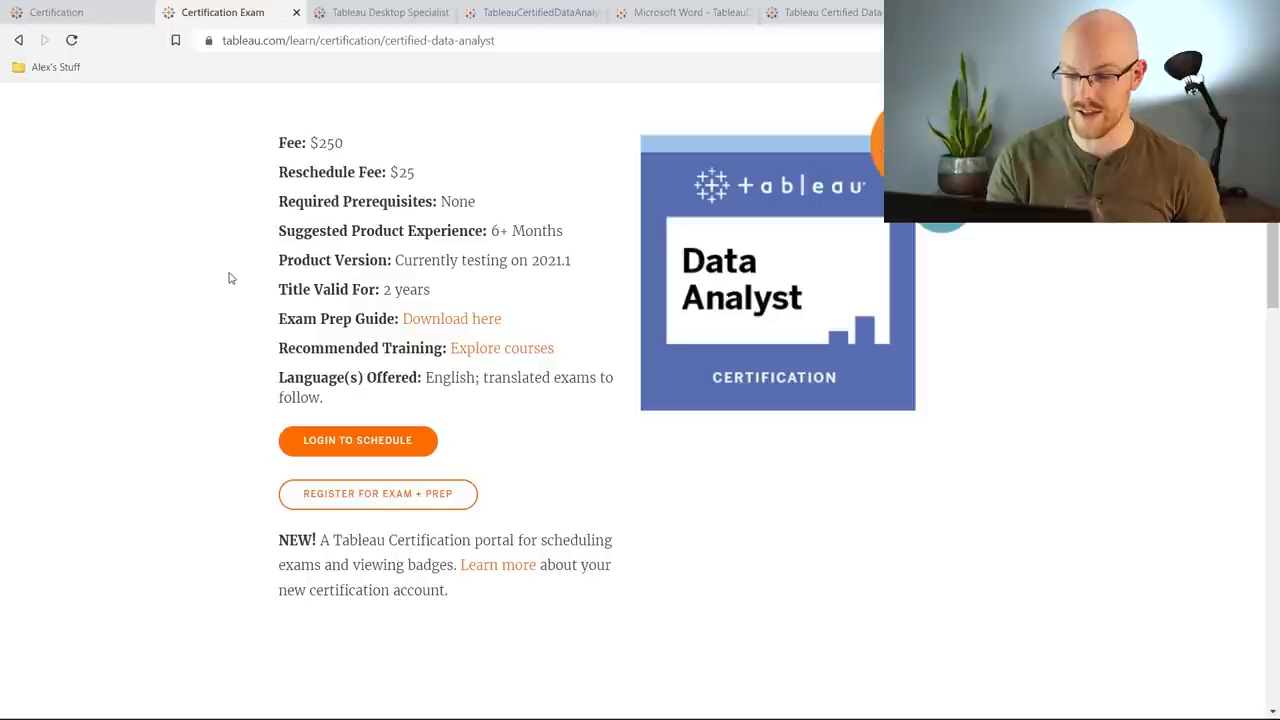
mouse_move(252, 290)
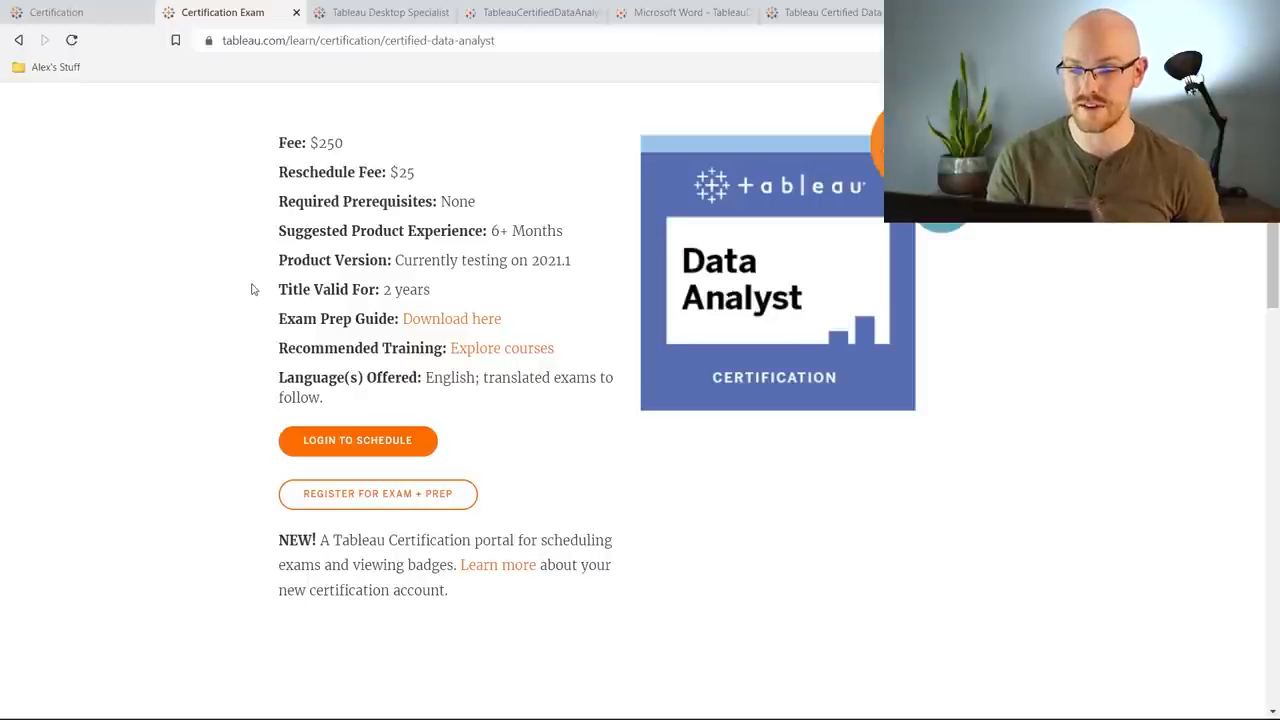
left_click(378, 12)
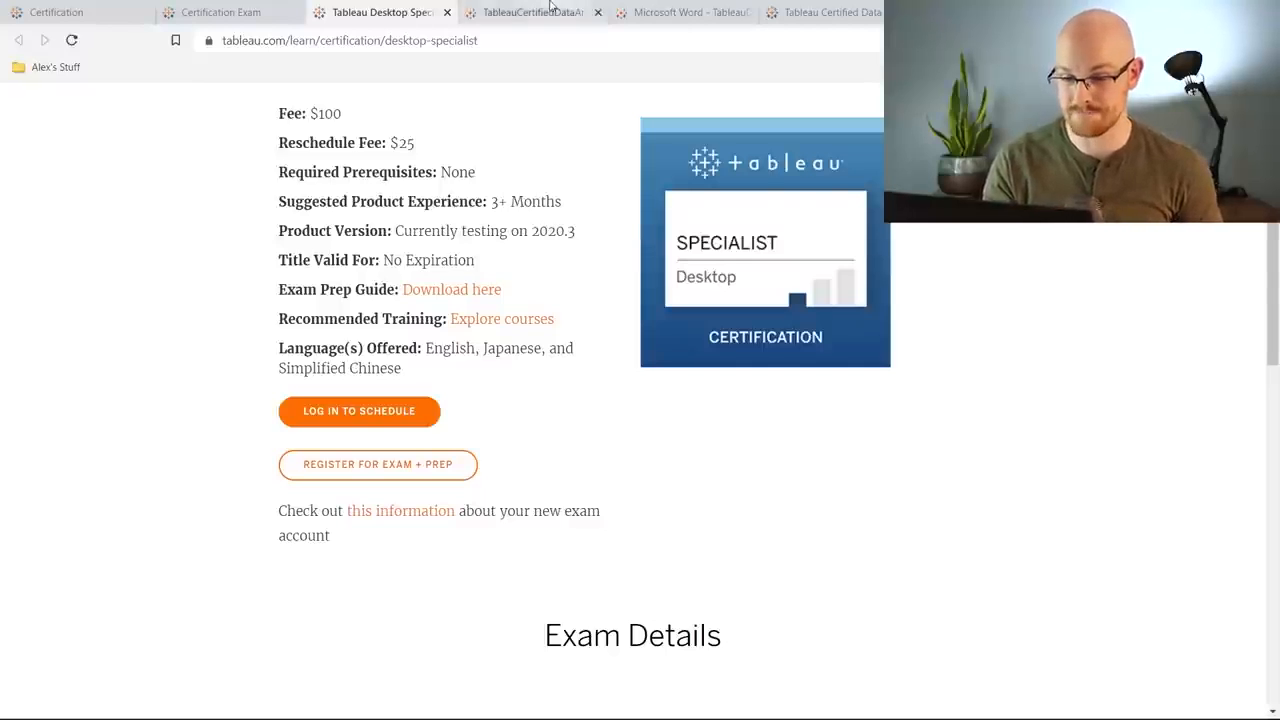
View the Data Analyst exam guide PDF's Target Audience section on page 2
left_click(532, 12)
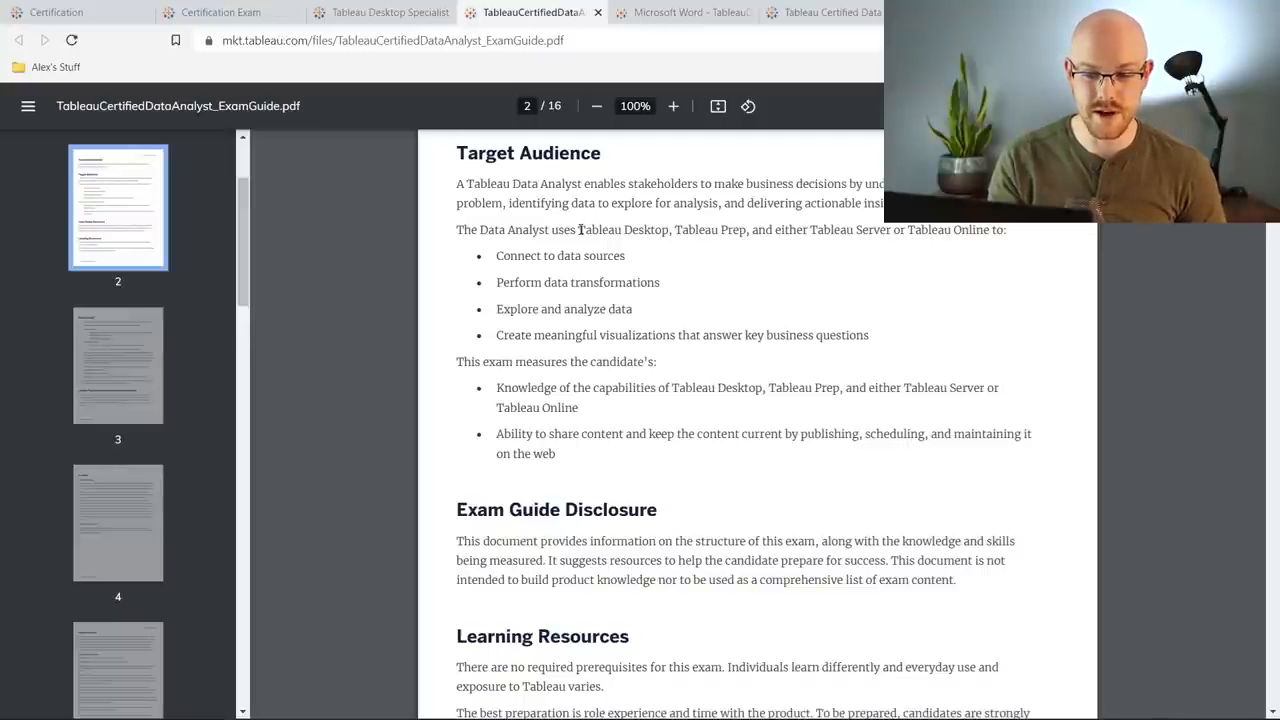
double_click(622, 228)
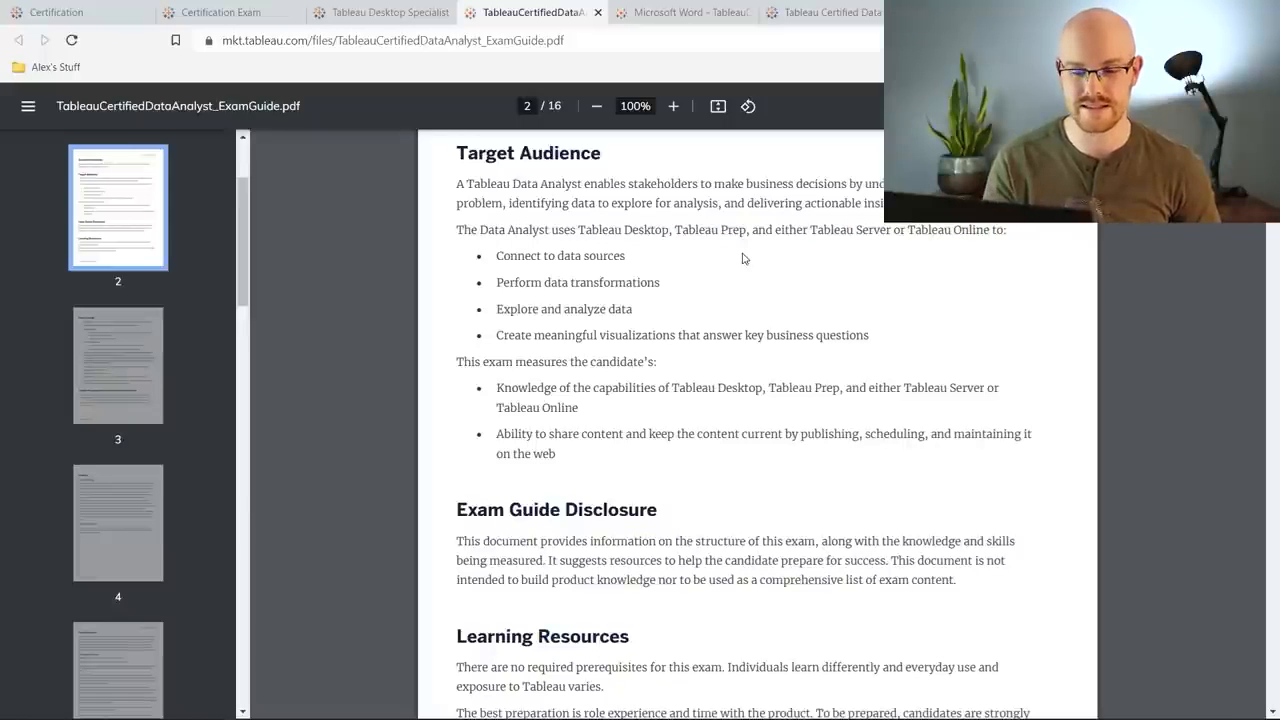
mouse_move(640, 260)
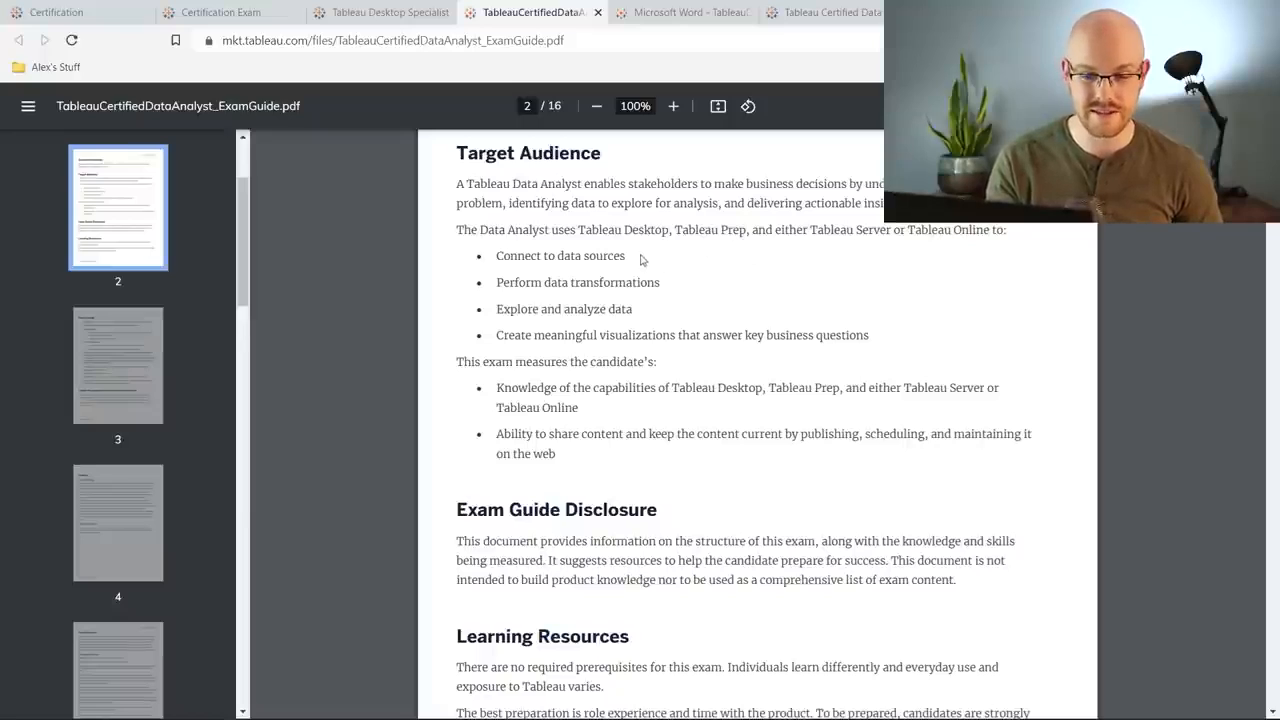
mouse_move(668, 286)
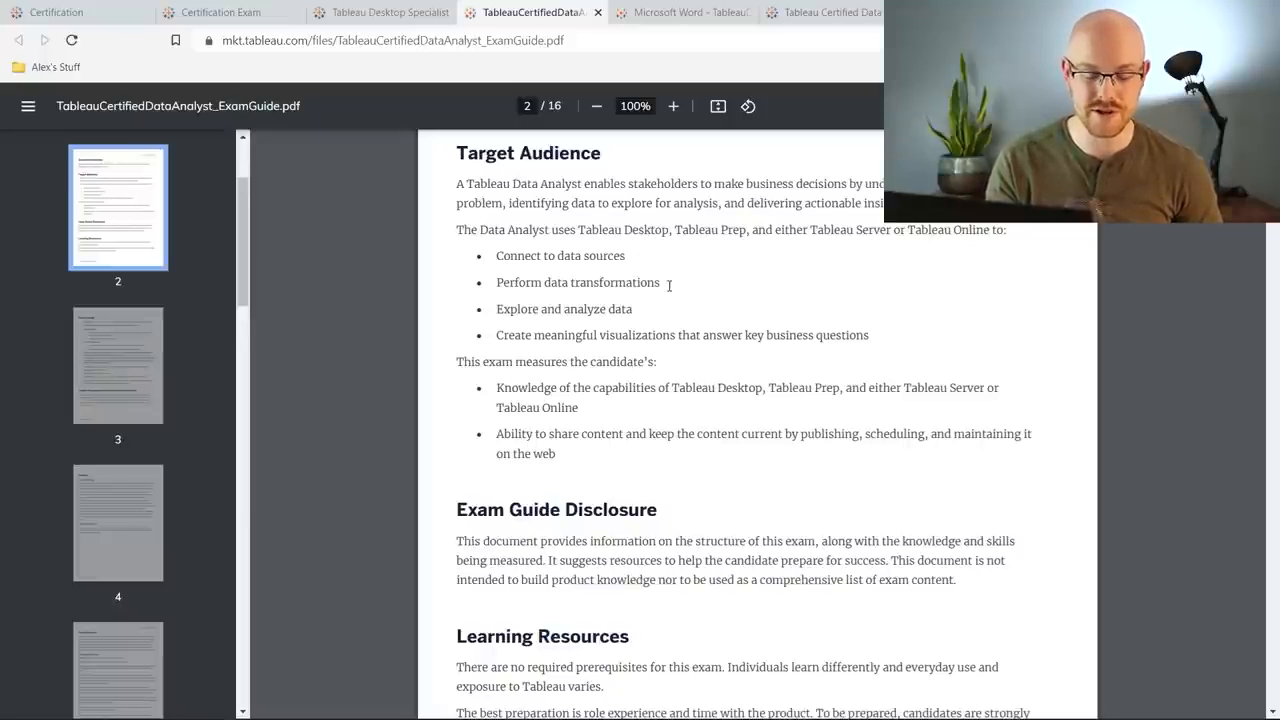
mouse_move(692, 310)
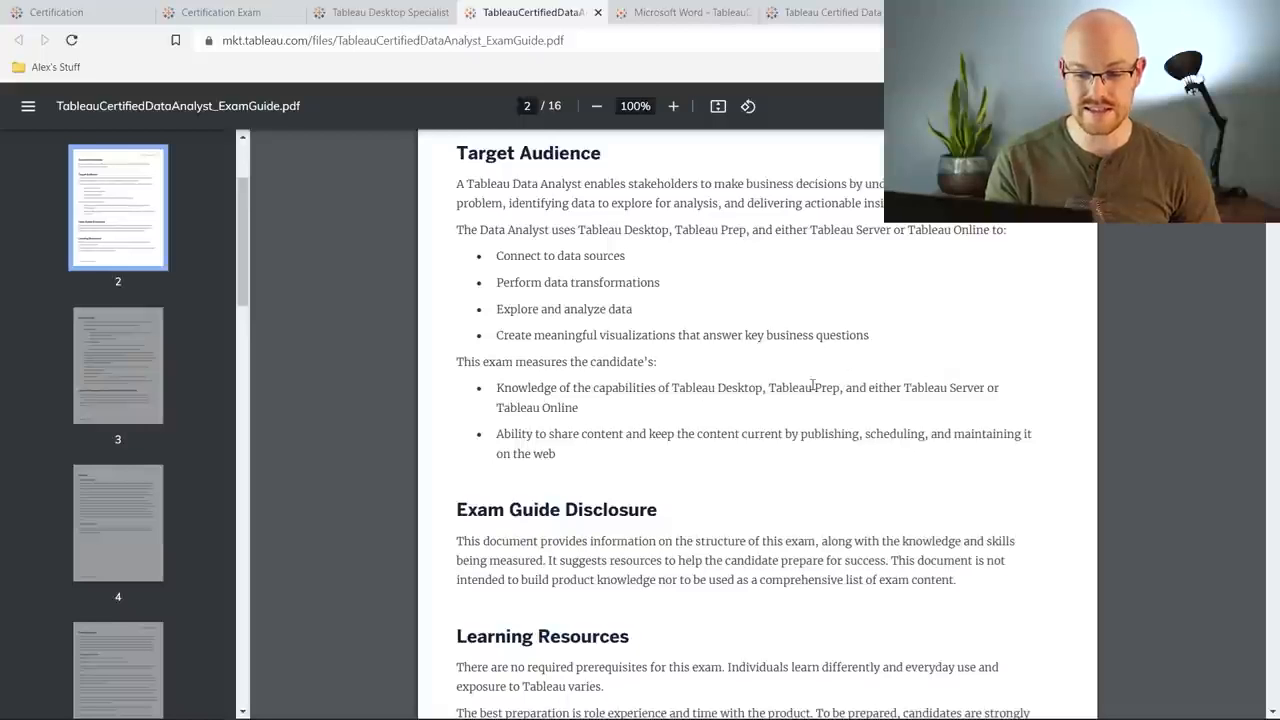
mouse_move(644, 412)
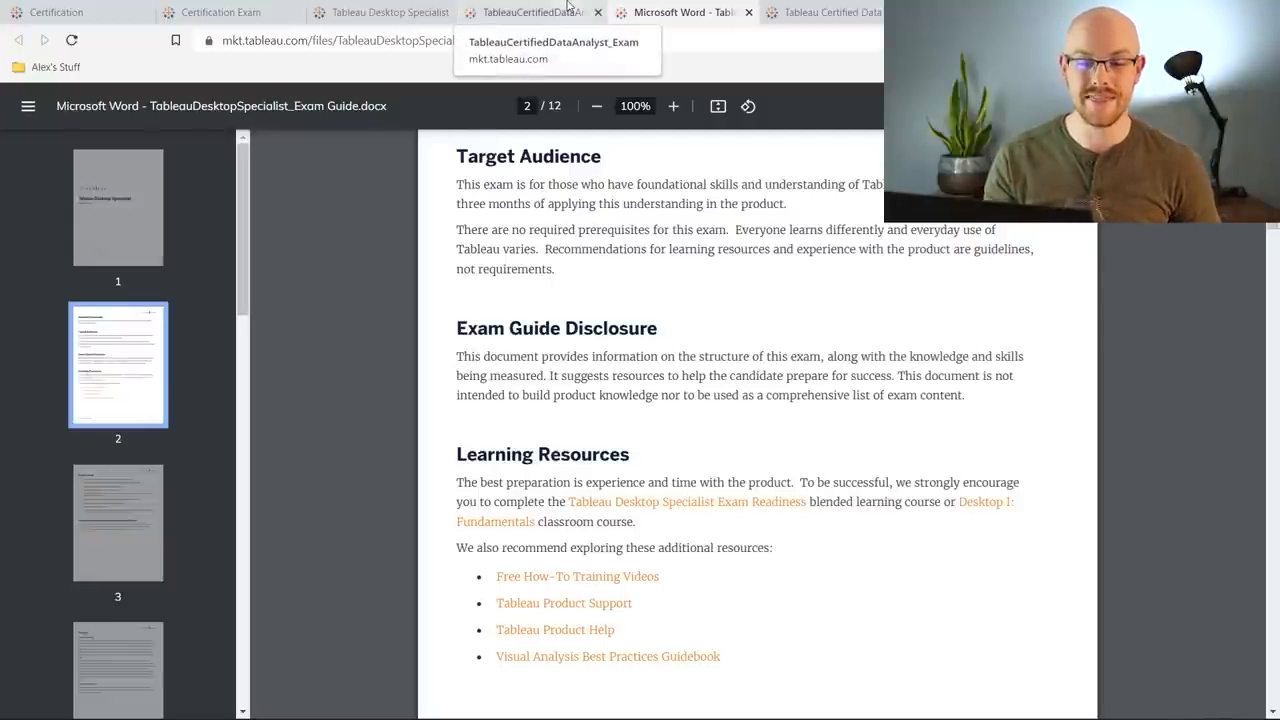
Compare the Desktop Specialist guide's Exam Format page against the Data Analyst guide's
left_click(530, 12)
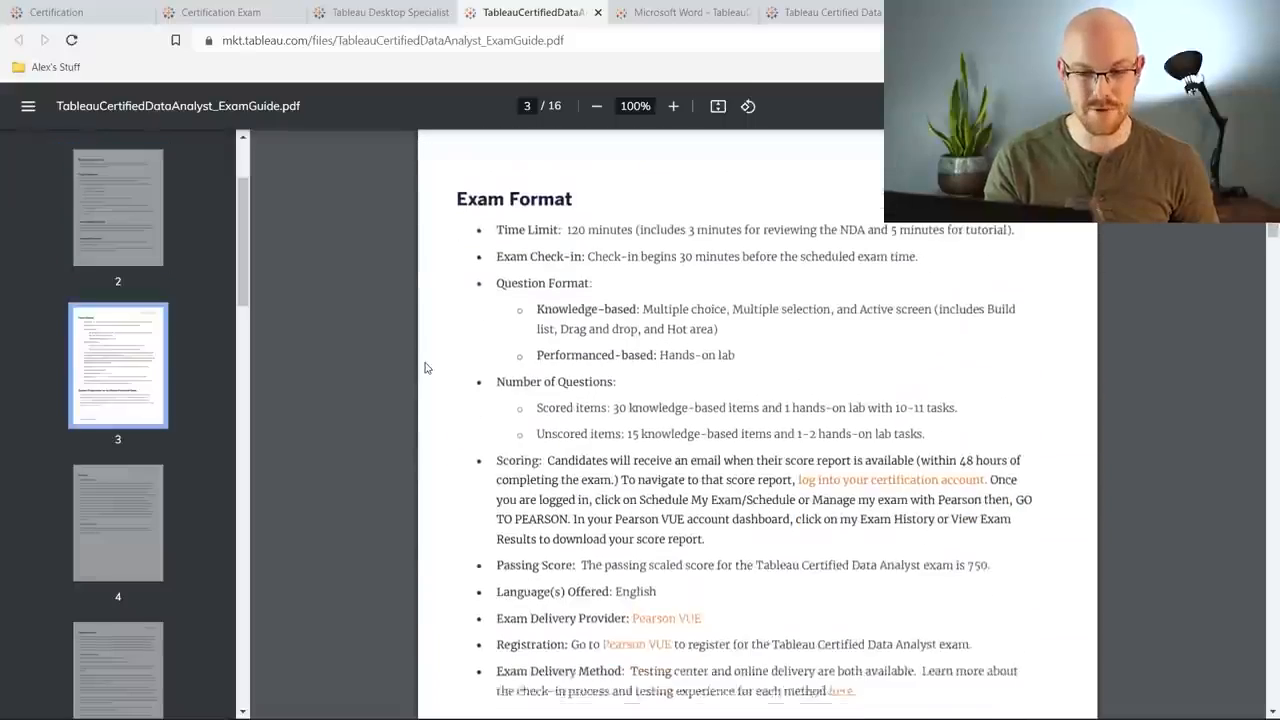
left_click(684, 12)
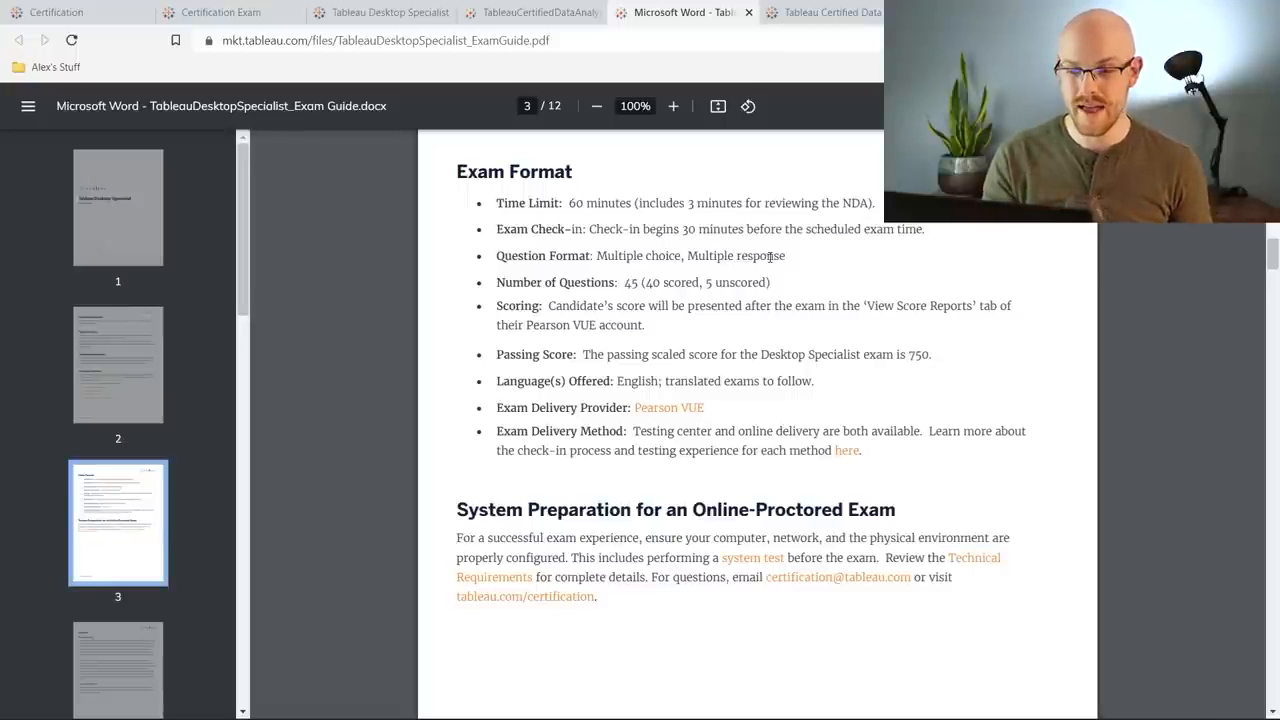
mouse_move(712, 330)
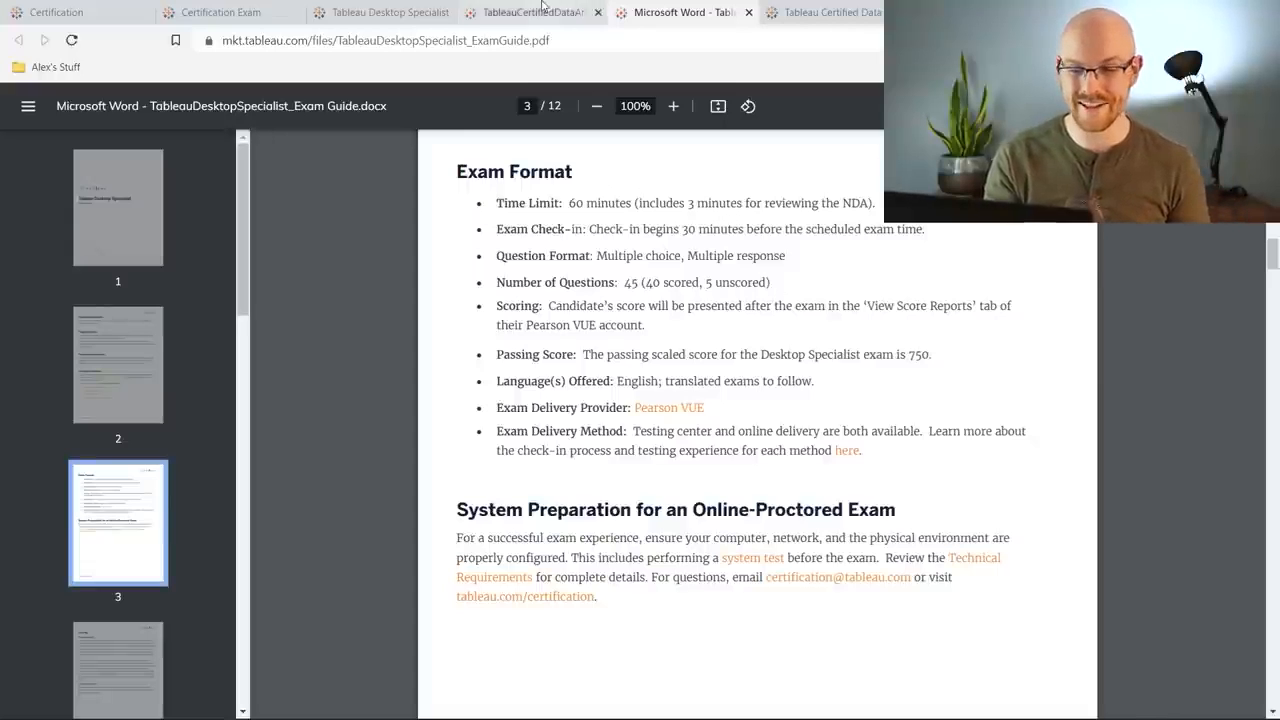
left_click(532, 12)
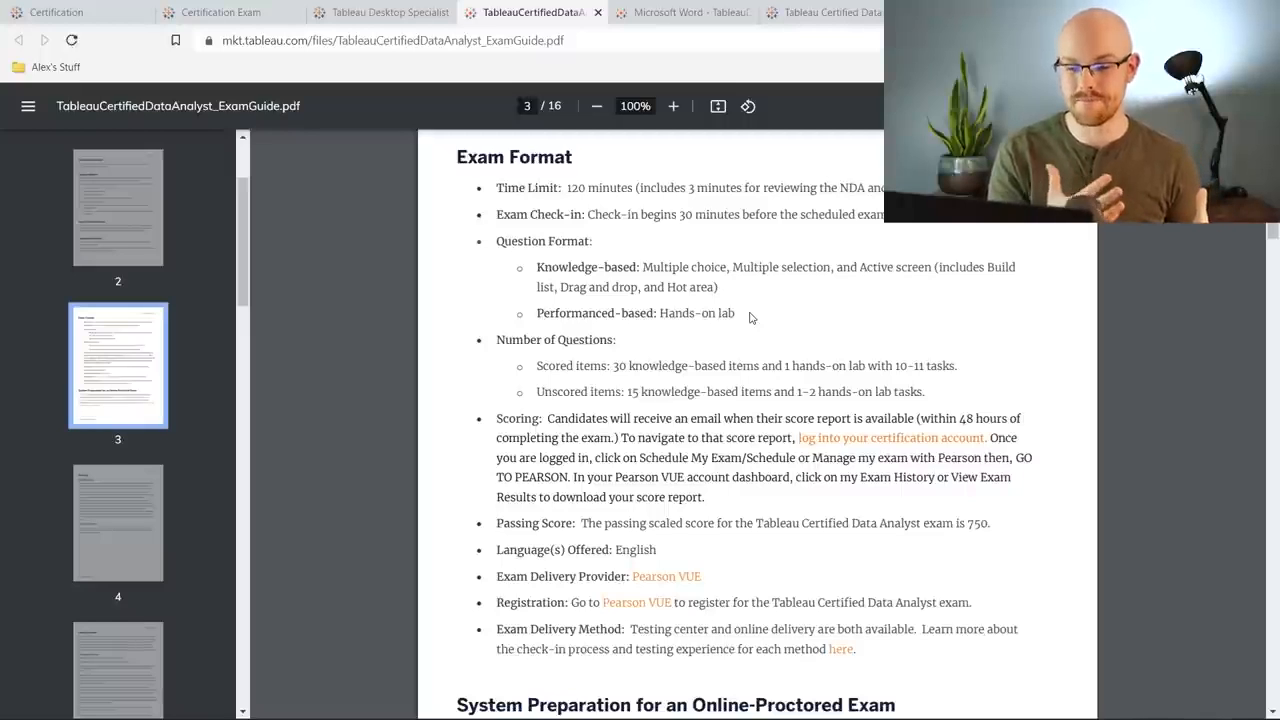
mouse_move(532, 428)
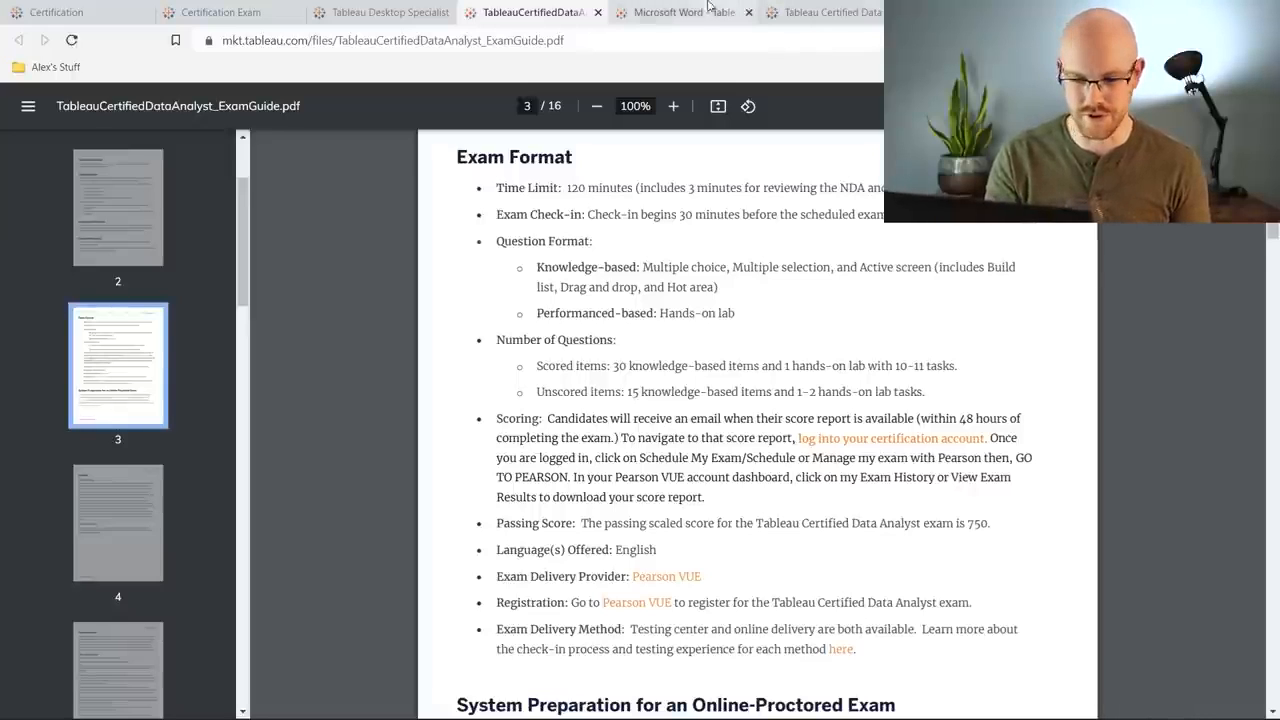
Review the Data Analyst Exam Format and move back to the Learning Resources section
left_click(824, 12)
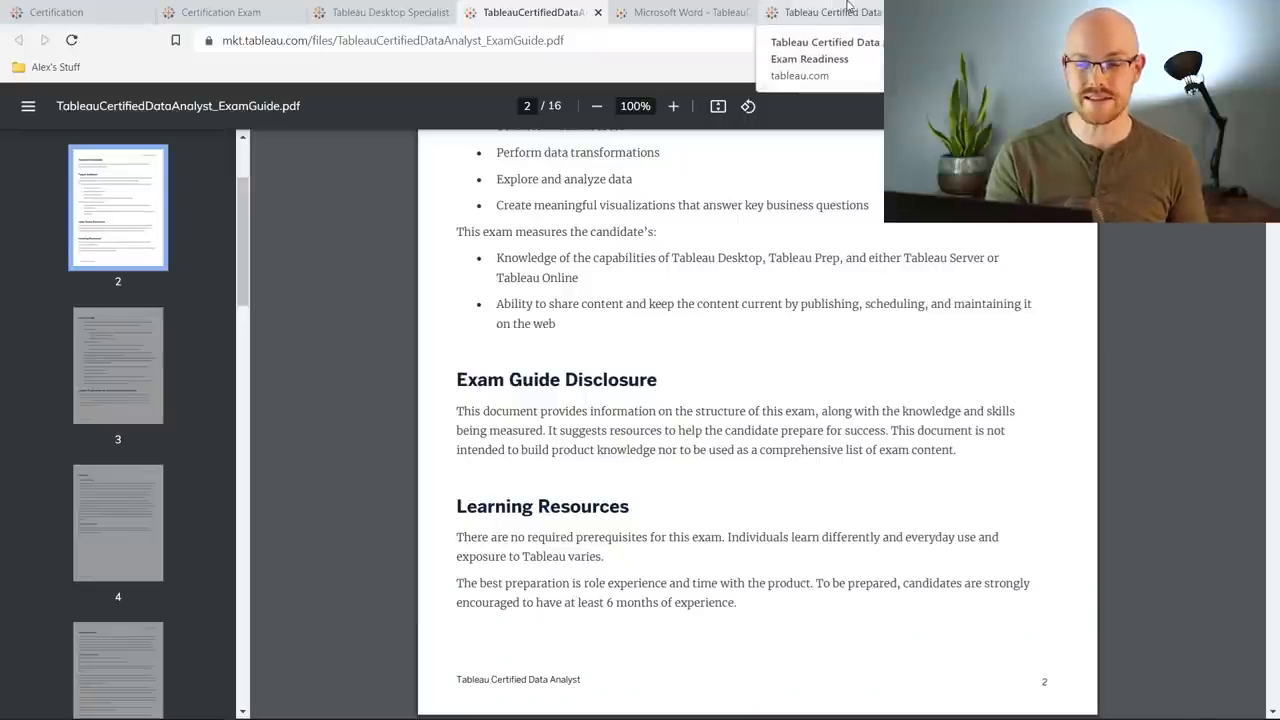
Bring up the Tableau Certified Data Analyst Exam Readiness course page
left_click(824, 12)
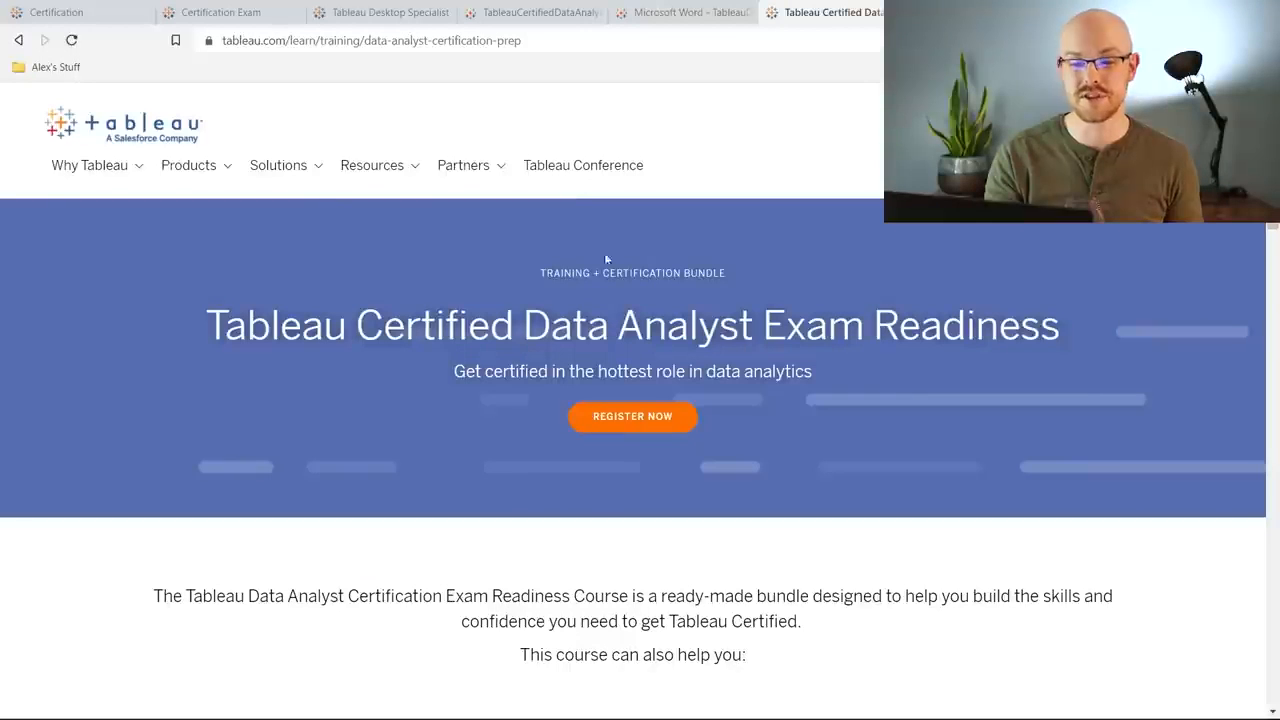
mouse_move(668, 302)
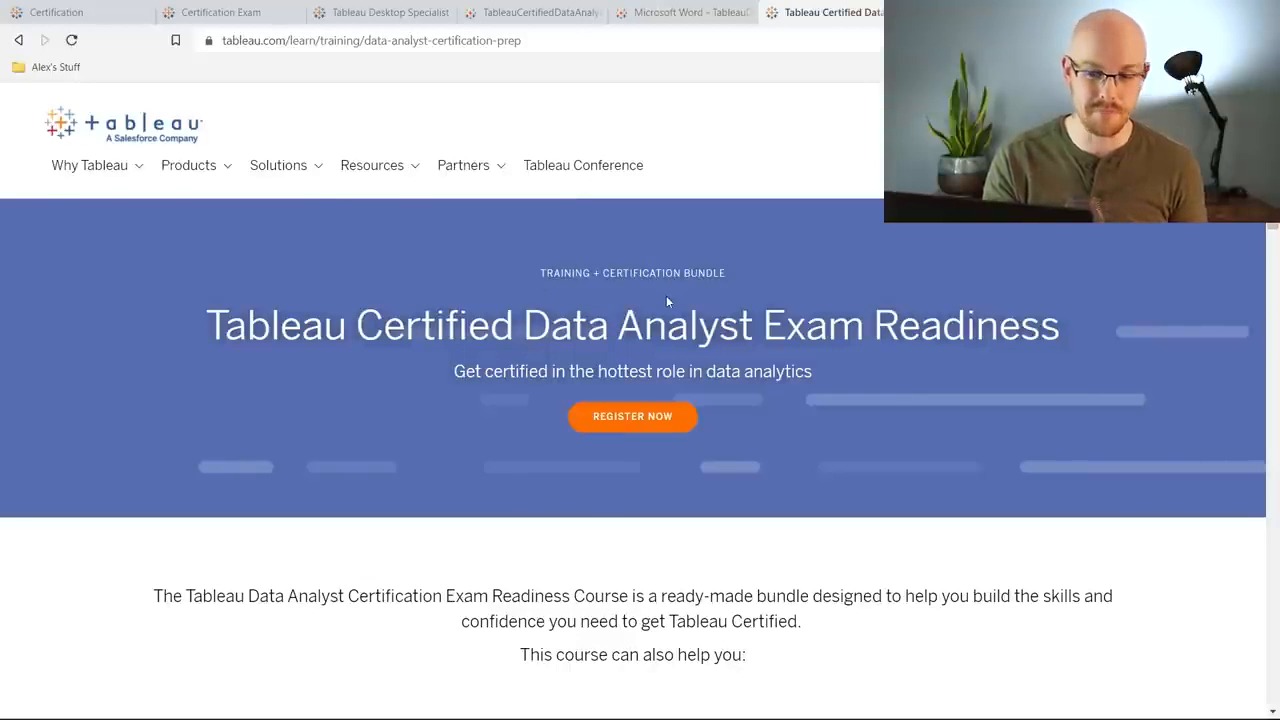
mouse_move(628, 296)
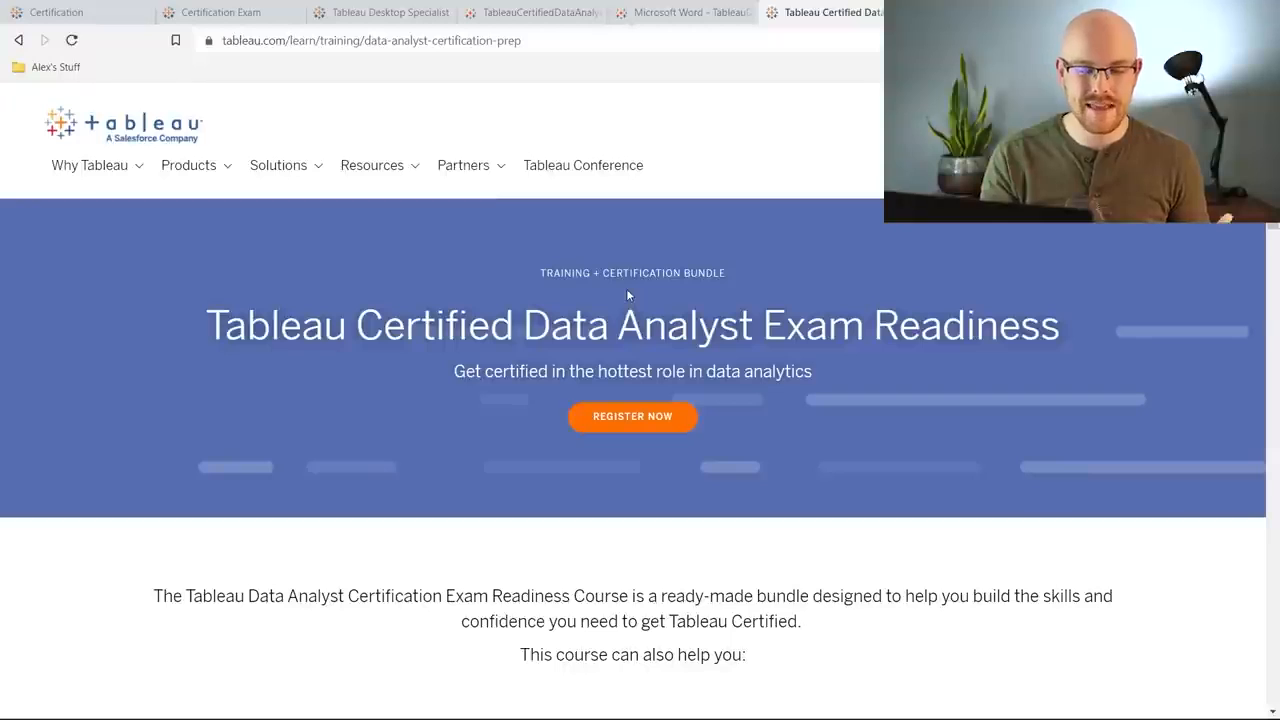
mouse_move(364, 360)
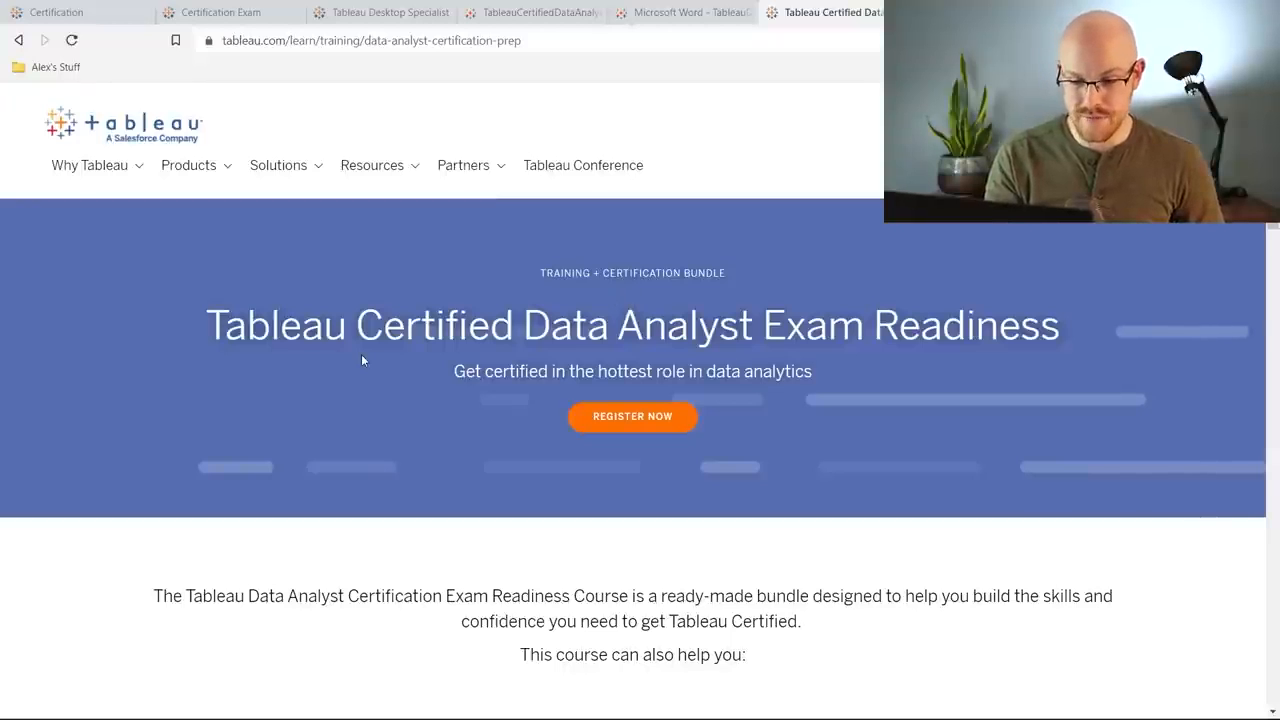
mouse_move(108, 356)
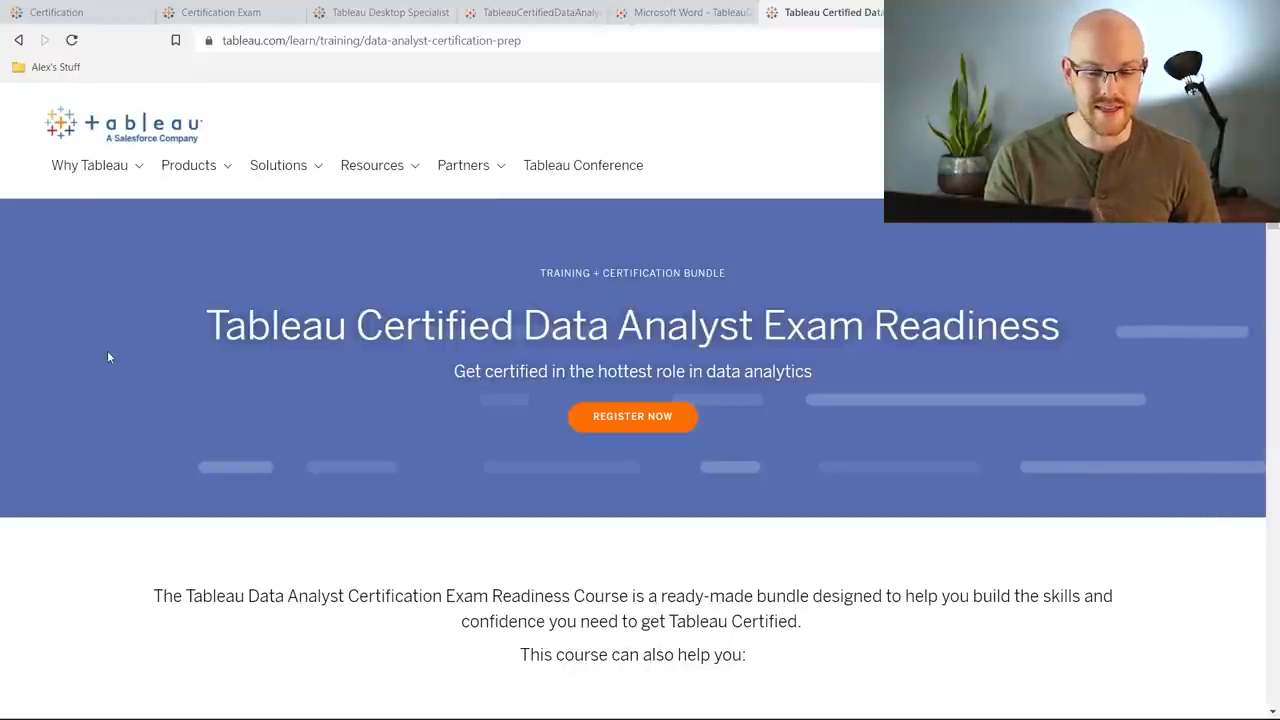
Scroll the TCDA Training Pass objectives table and get link options for the custom SQL resource
scroll("down", 3)
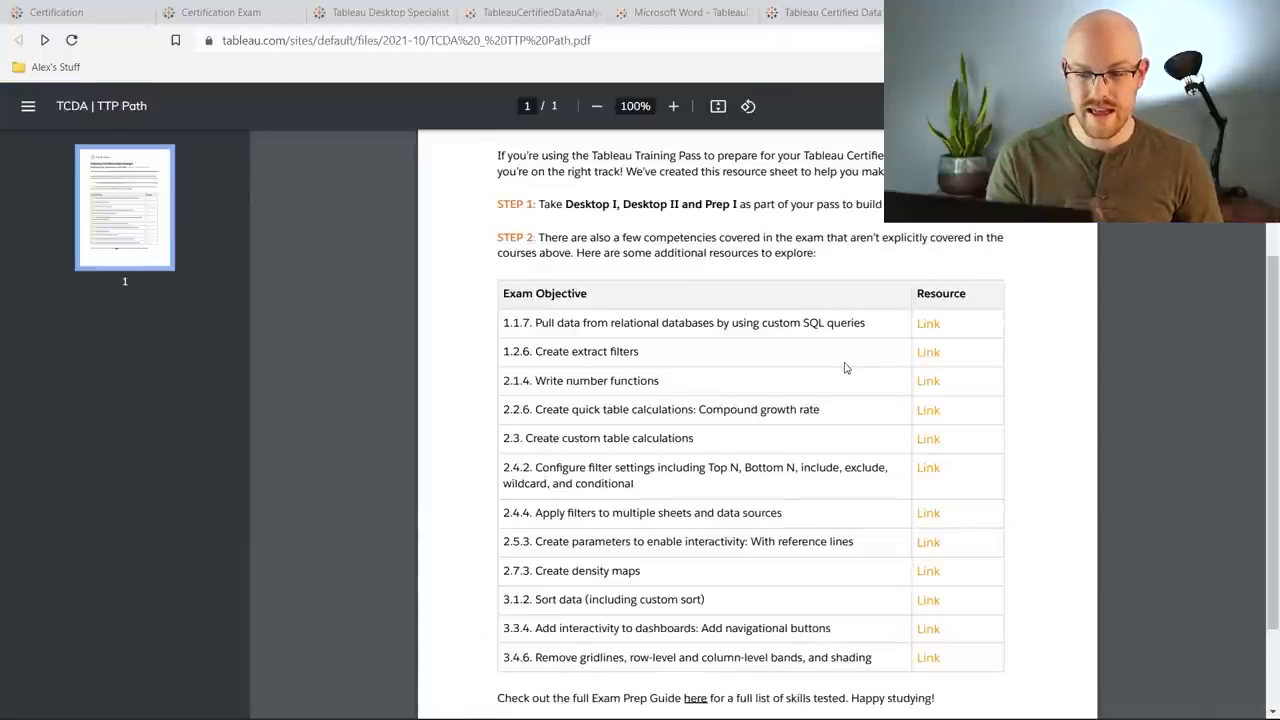
scroll("down", 3)
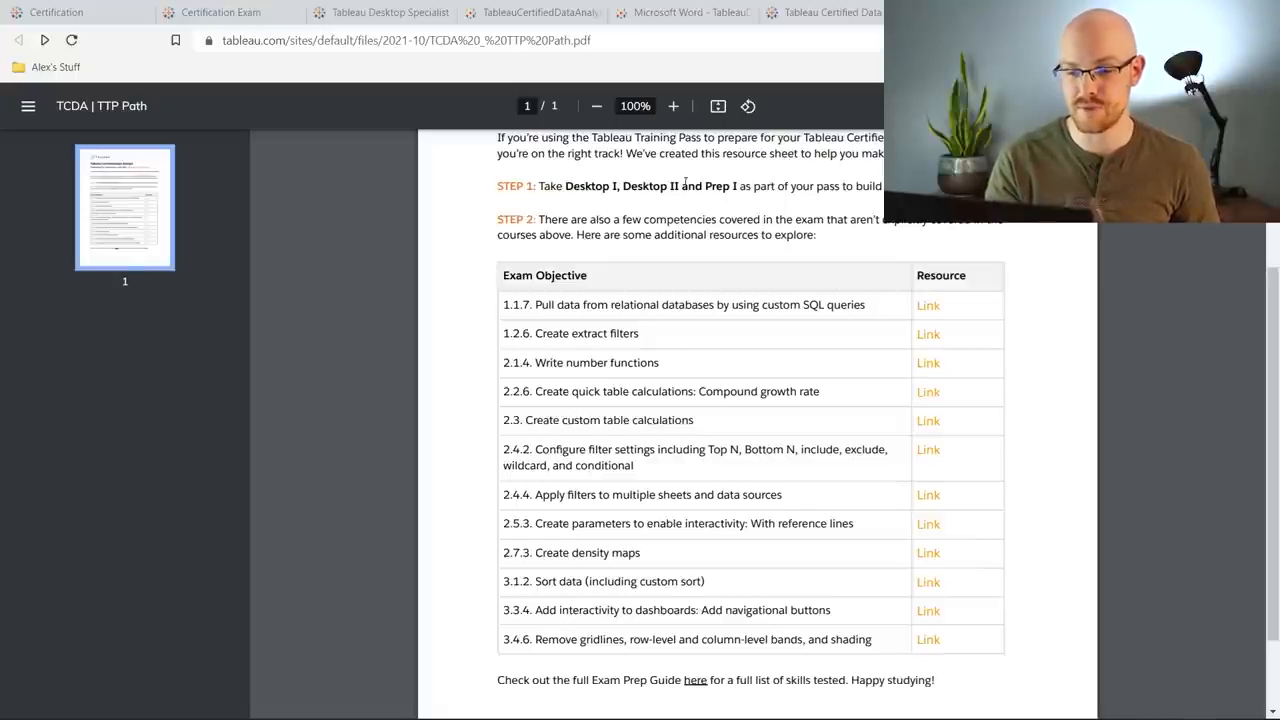
scroll("down", 3)
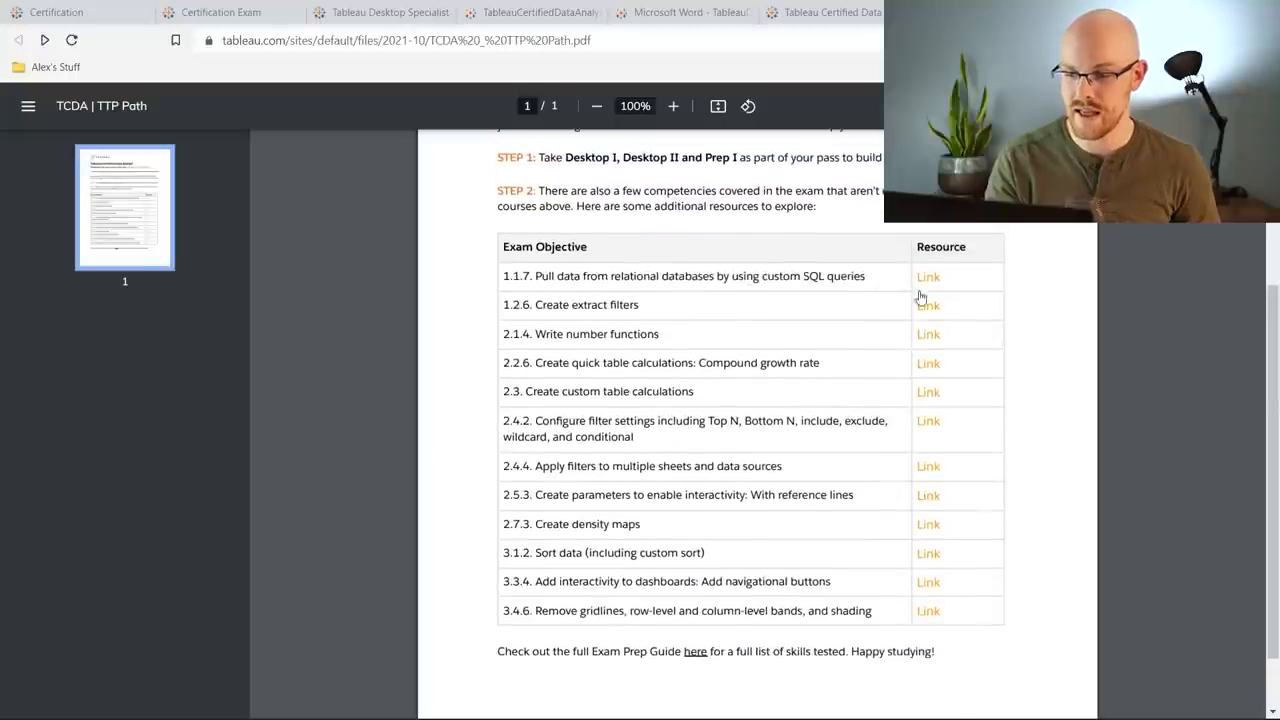
right_click(928, 276)
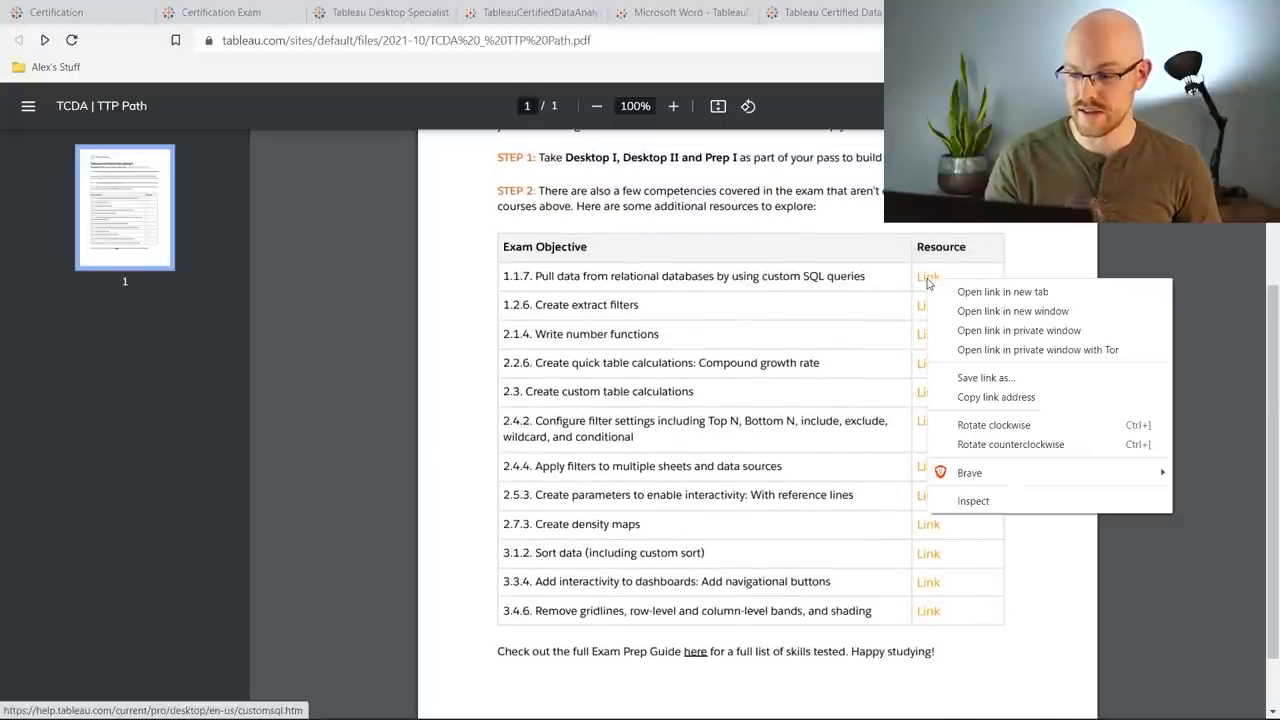
Read the custom SQL help article in a new tab, then go back to the Exam Readiness bundle page
left_click(1002, 292)
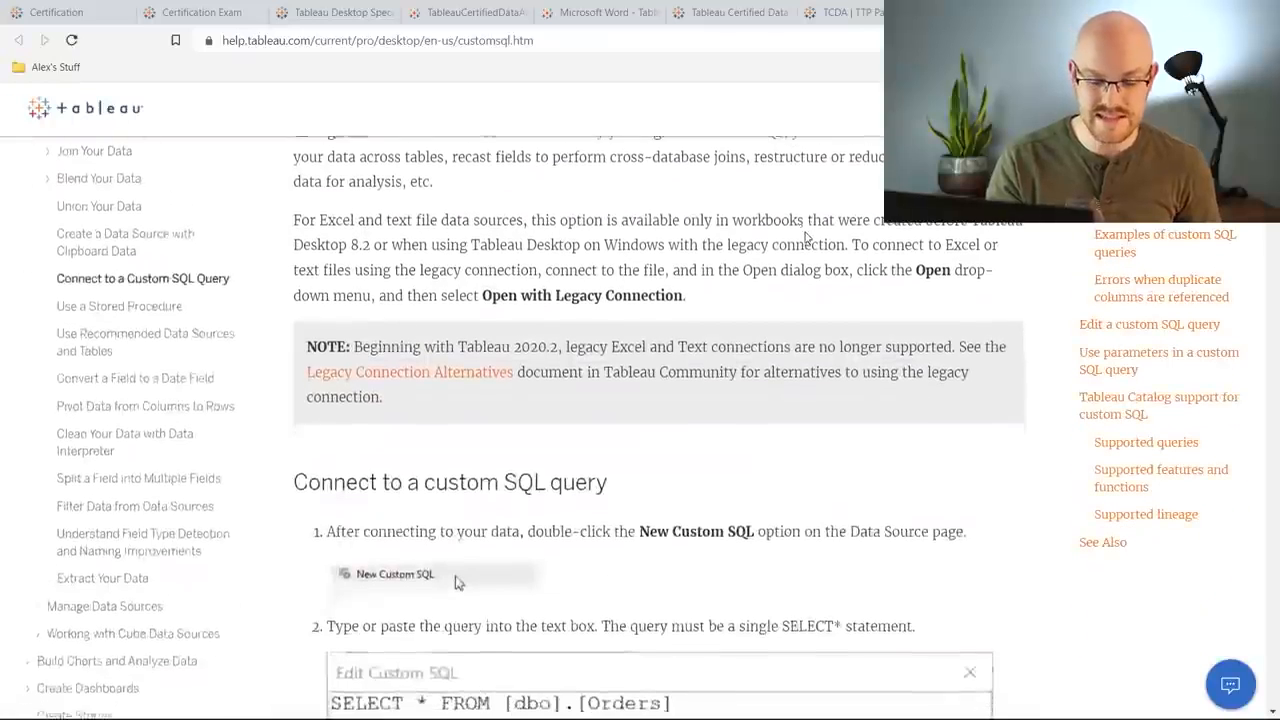
scroll("down", 3)
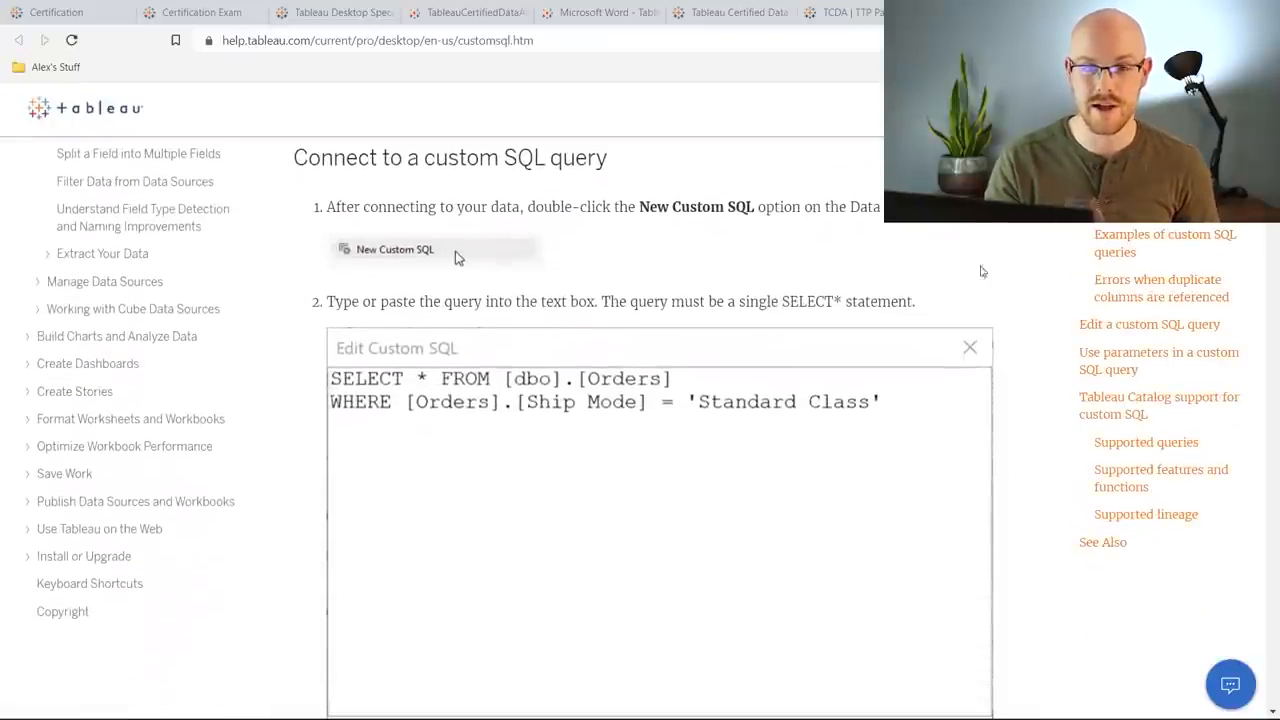
mouse_move(1006, 324)
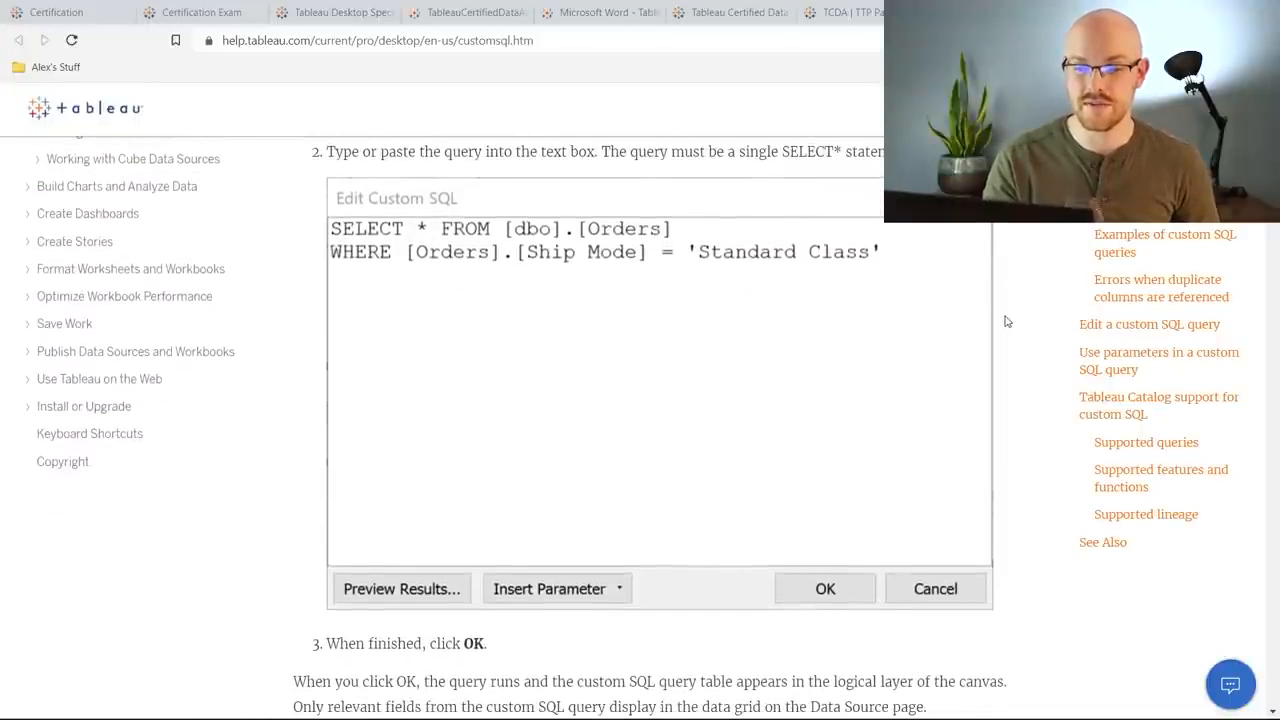
left_click(840, 12)
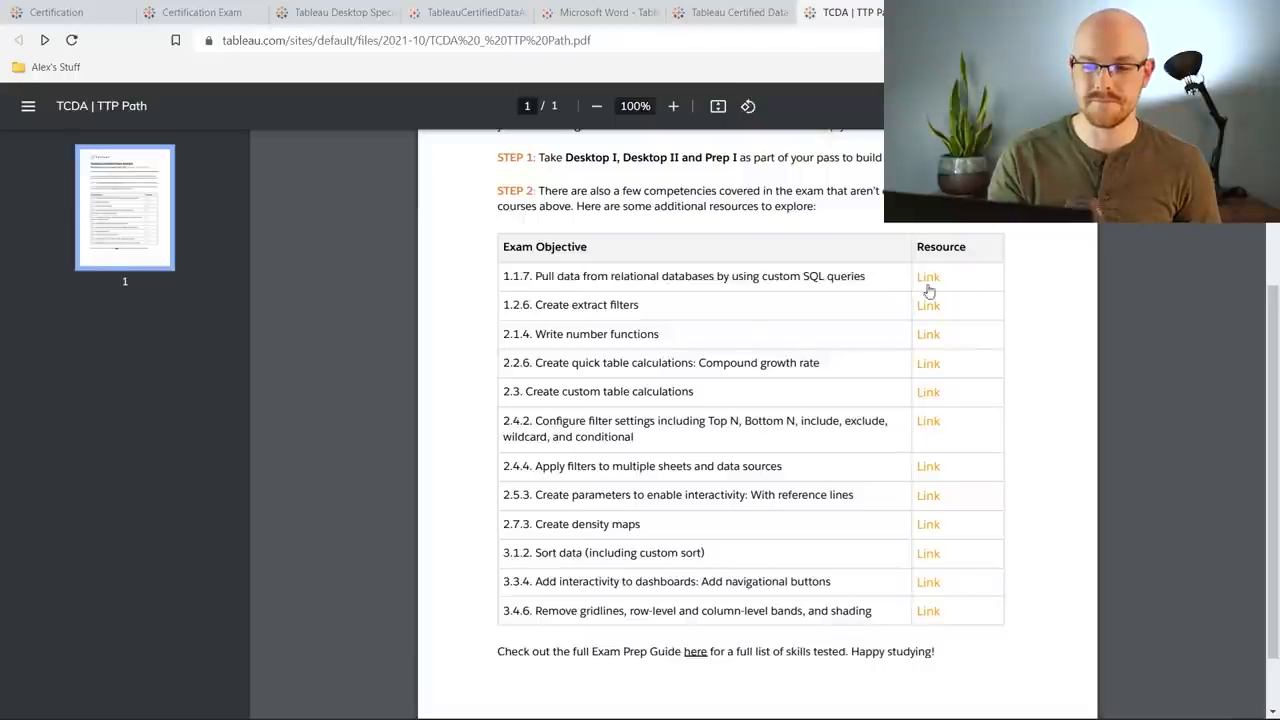
left_click(928, 276)
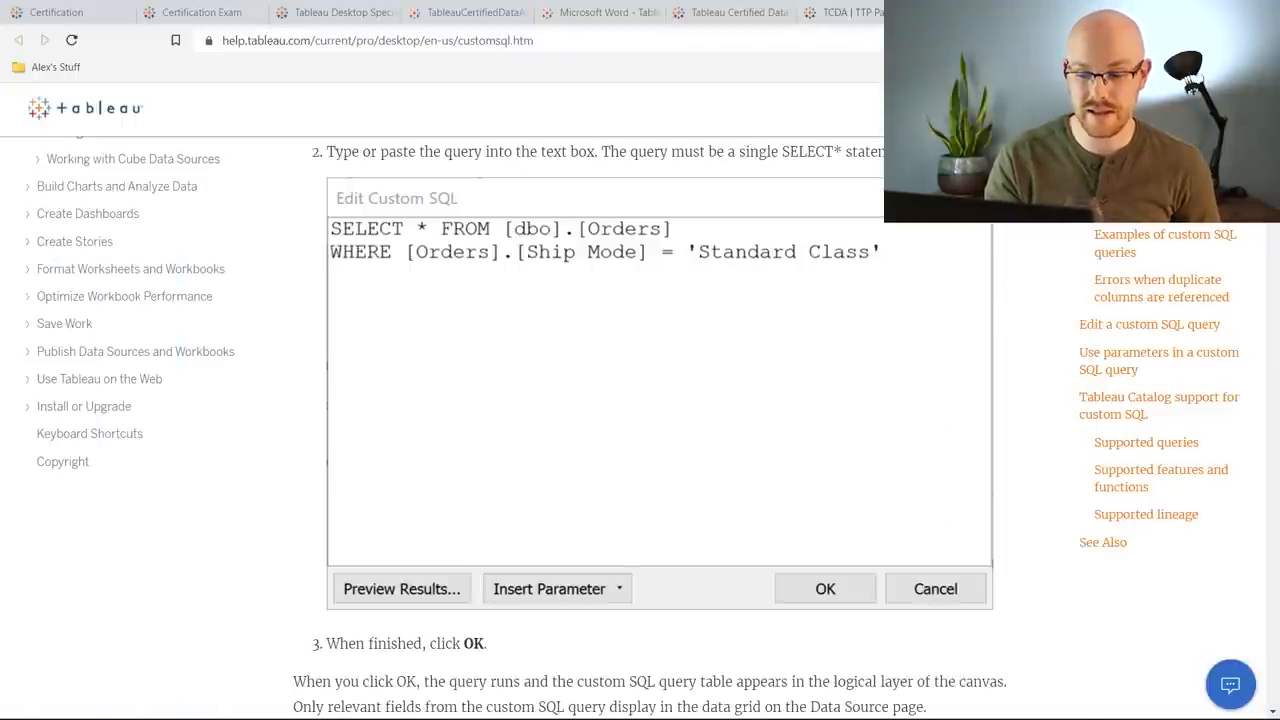
left_click(844, 12)
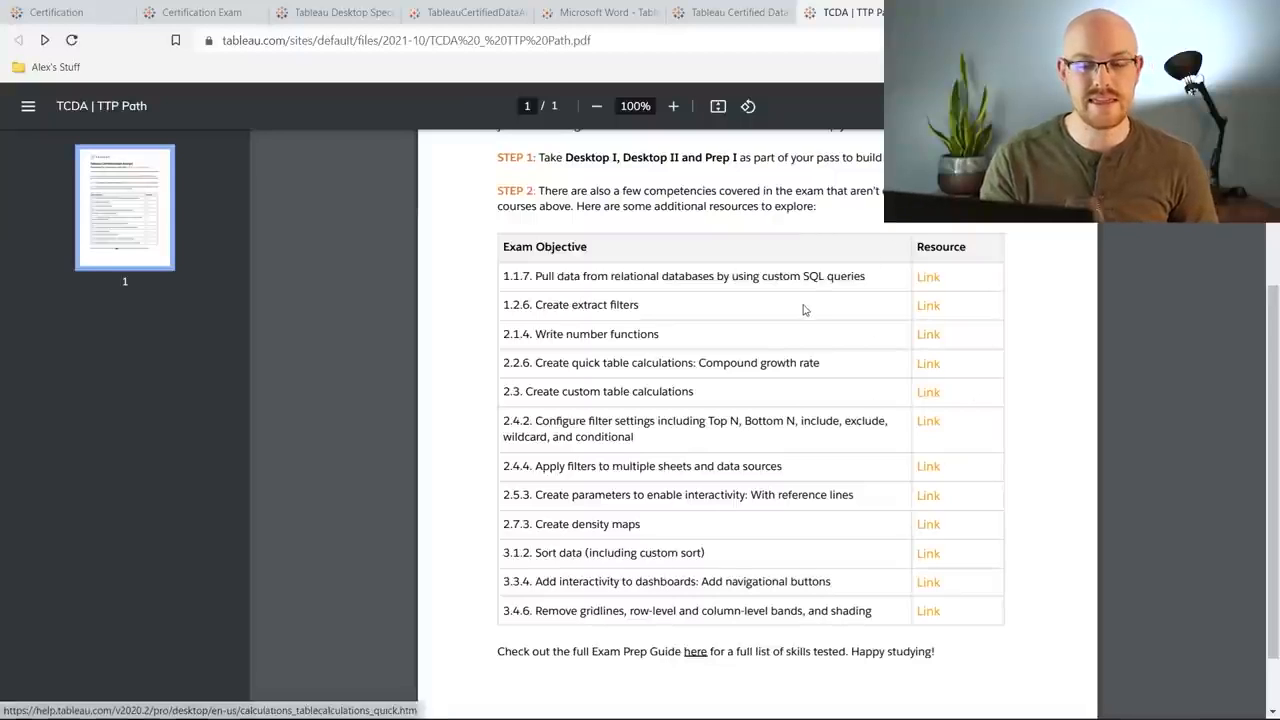
left_click(730, 12)
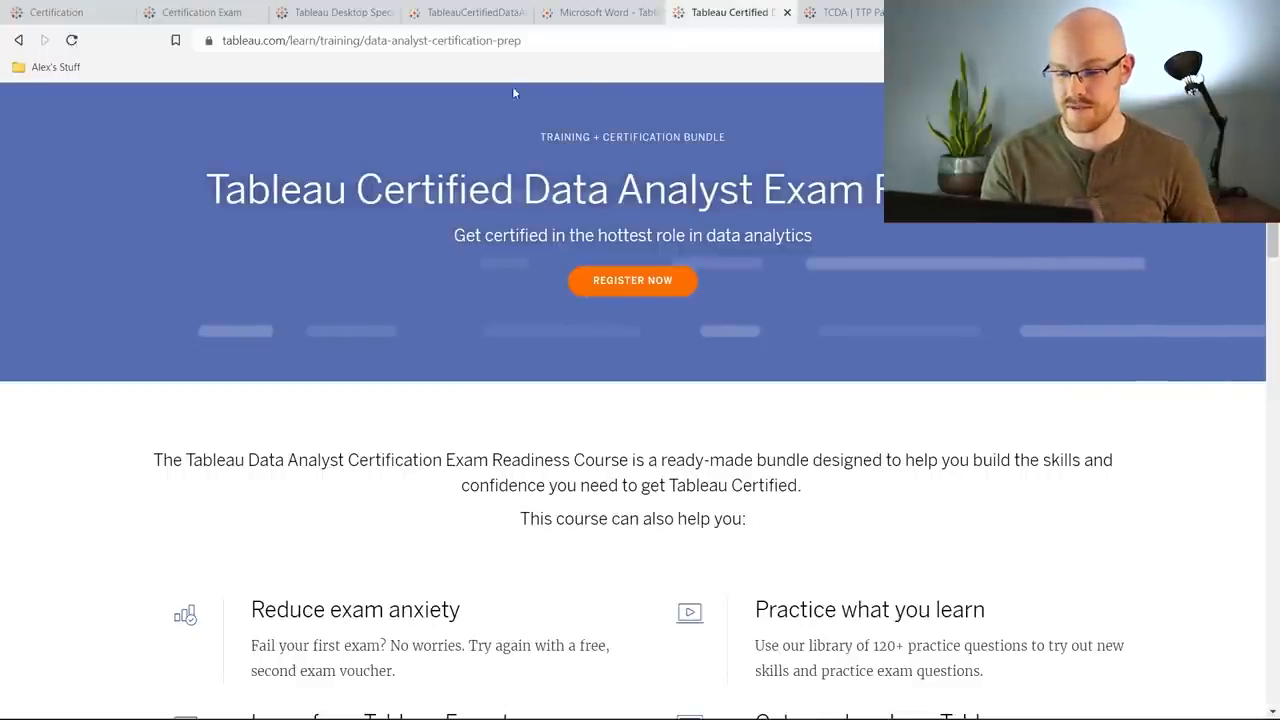
Scroll the Exam Readiness page to its $1,000 pricing with 90 days' access and exam vouchers
scroll("down", 3)
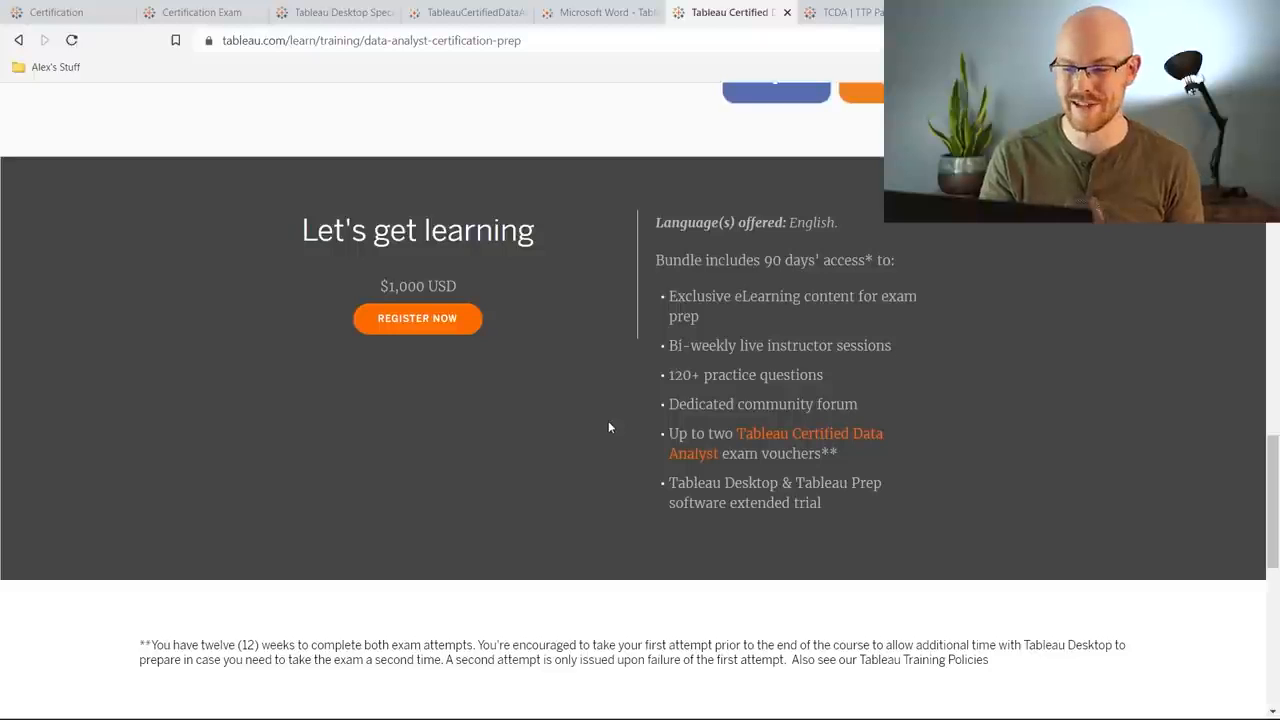
mouse_move(604, 344)
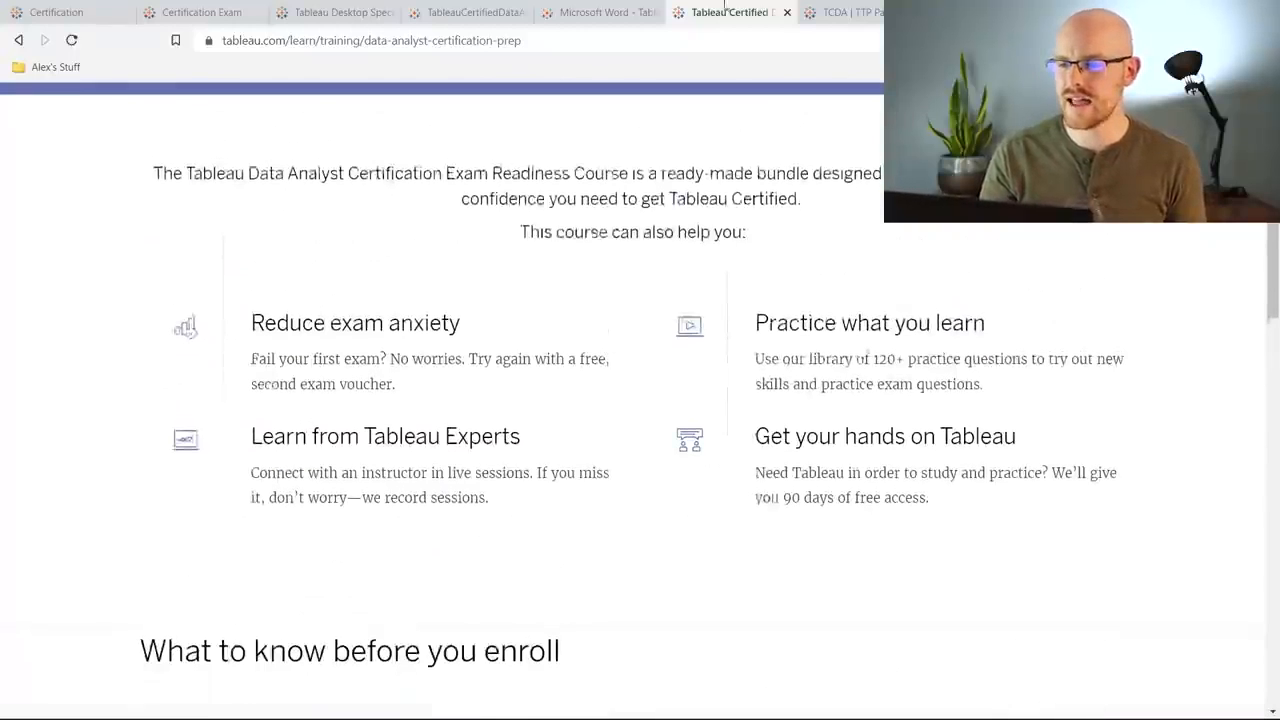
left_click(844, 12)
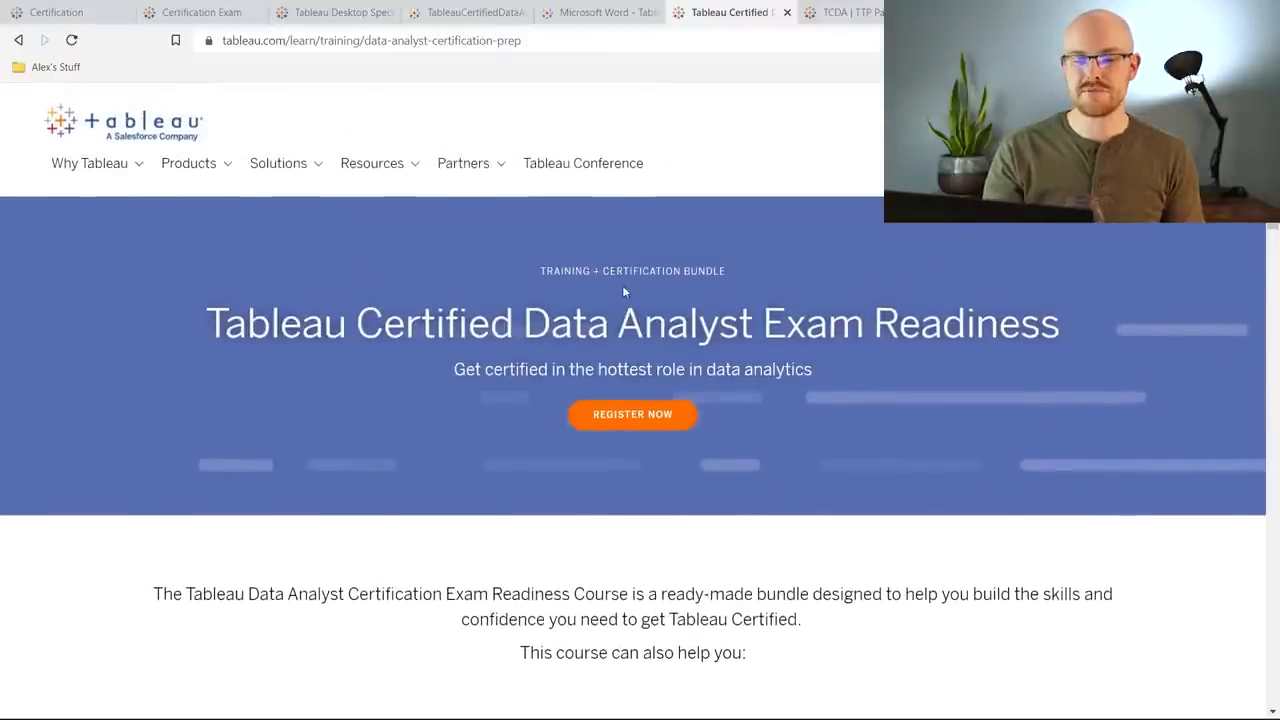
mouse_move(636, 290)
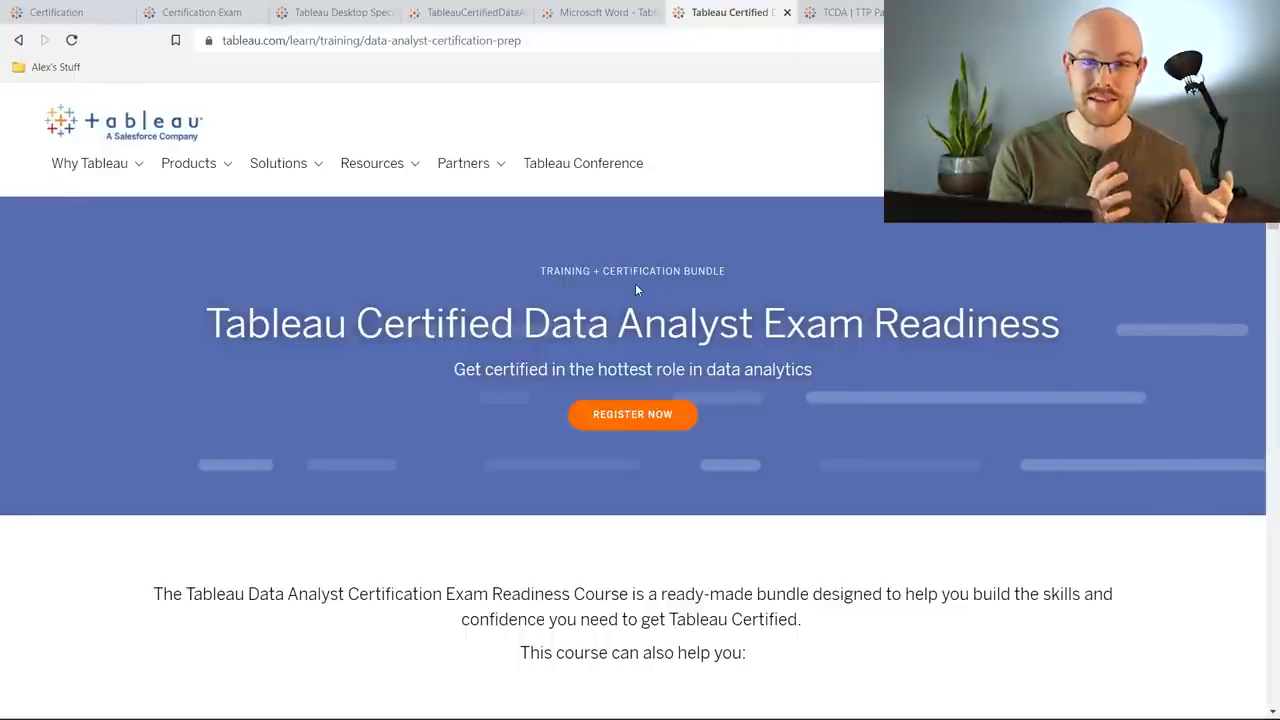
mouse_move(616, 198)
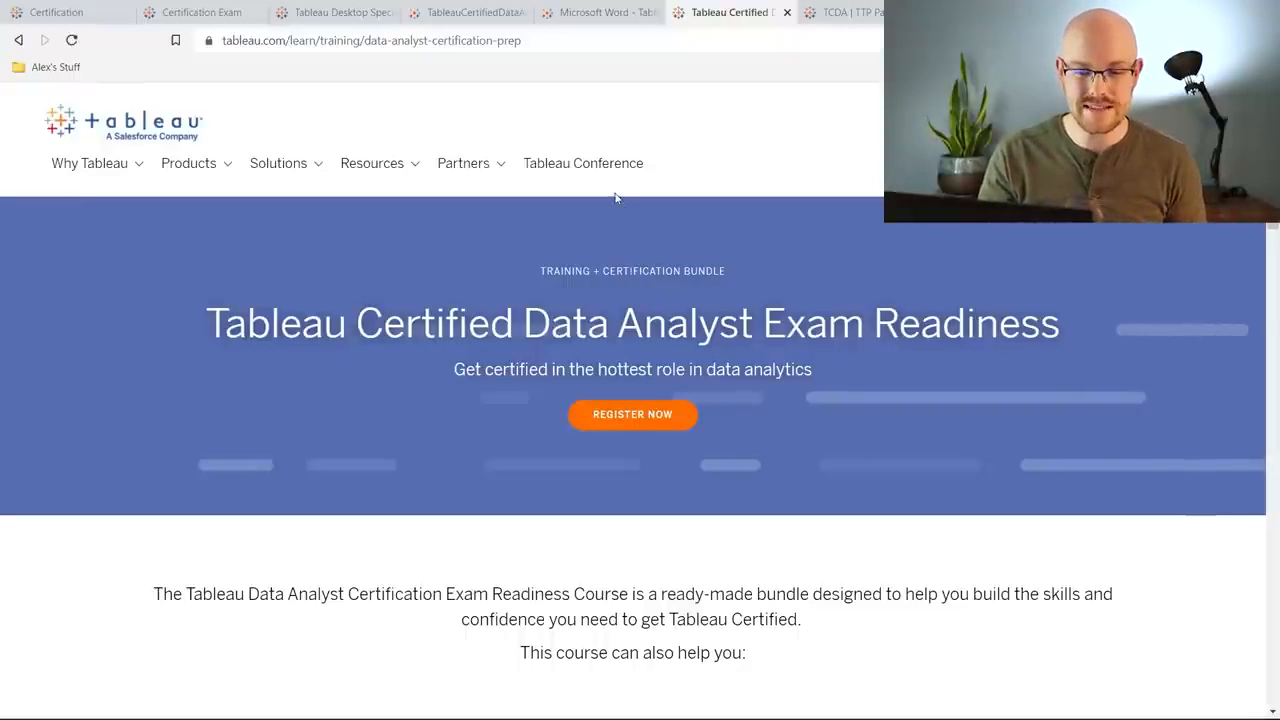
Switch back to the Desktop Specialist exam guide's Exam Format page
left_click(592, 12)
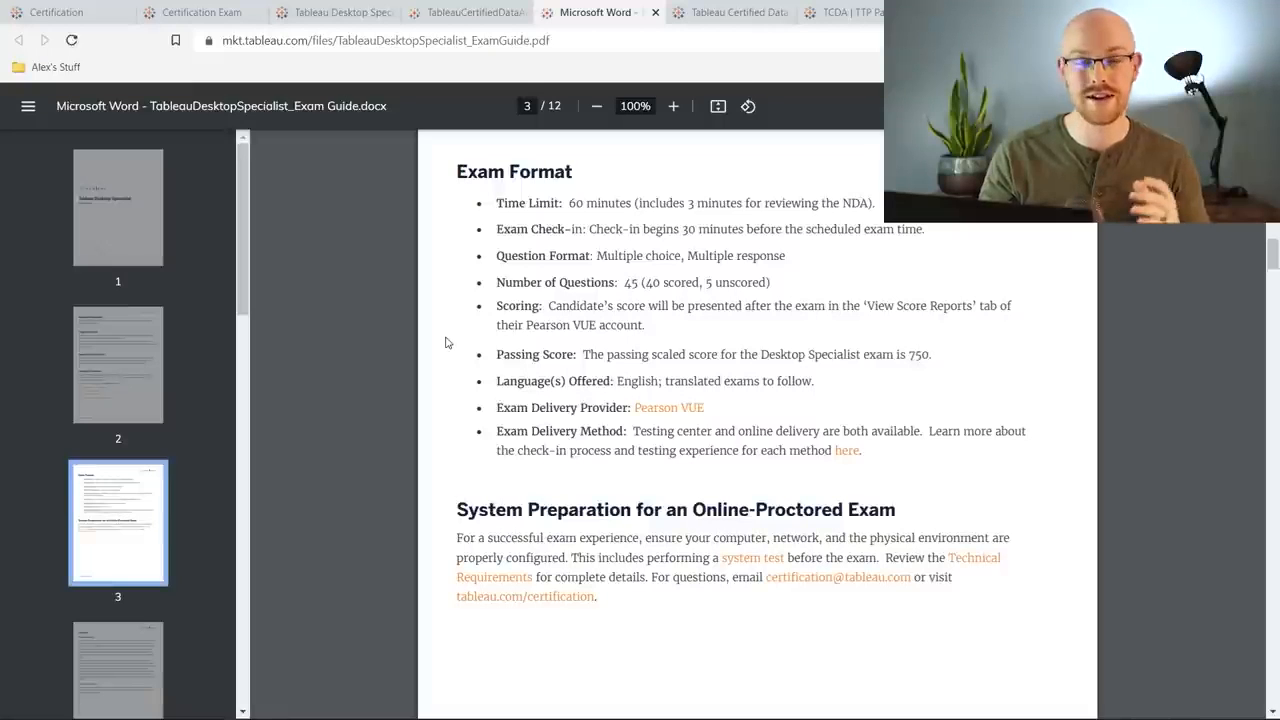
mouse_move(492, 292)
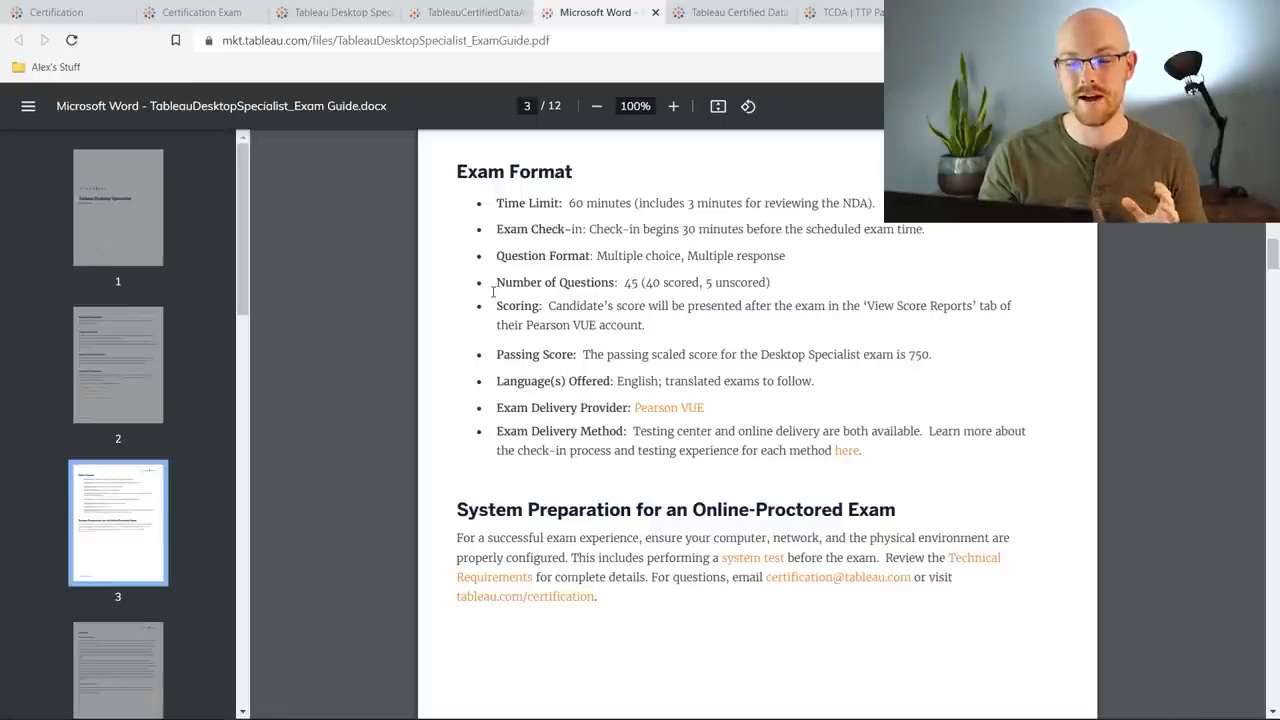